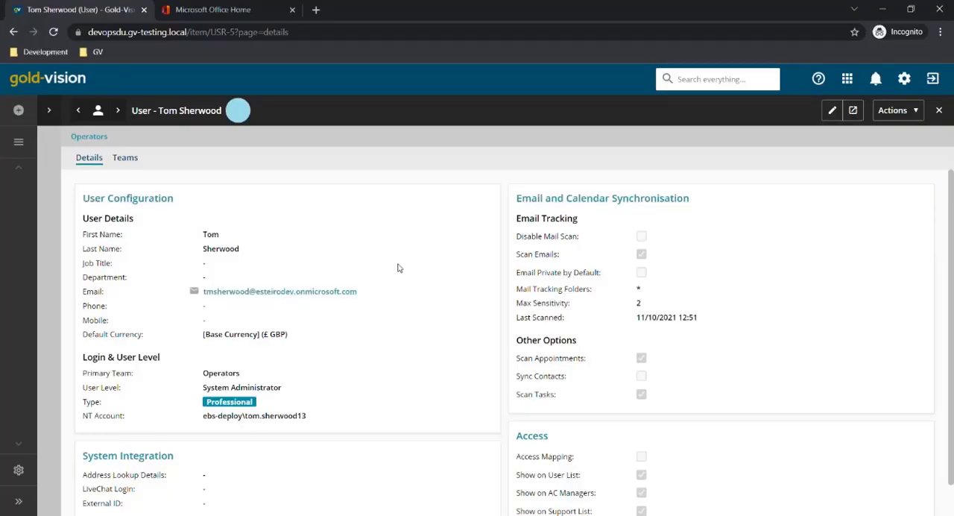
{"action": "mouse_move", "coordinate": [350, 252]}
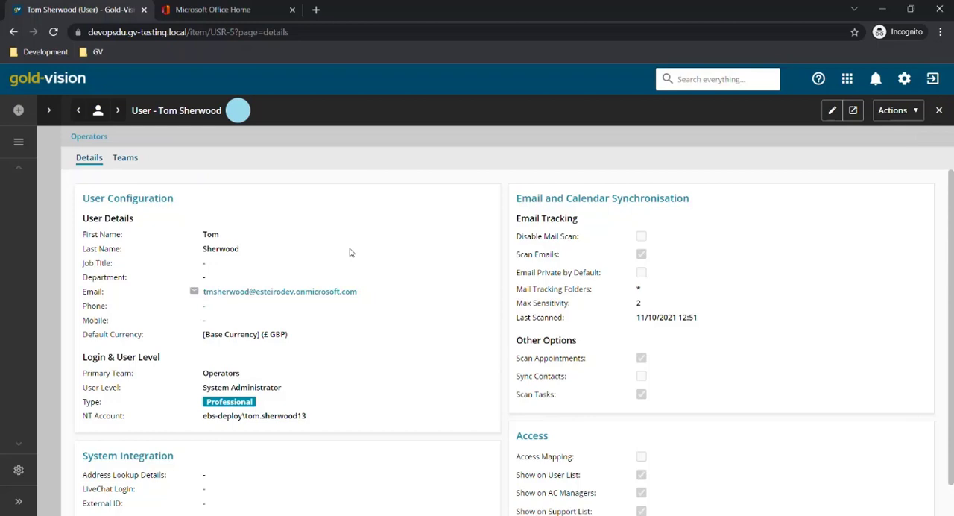
{"action": "mouse_move", "coordinate": [388, 243]}
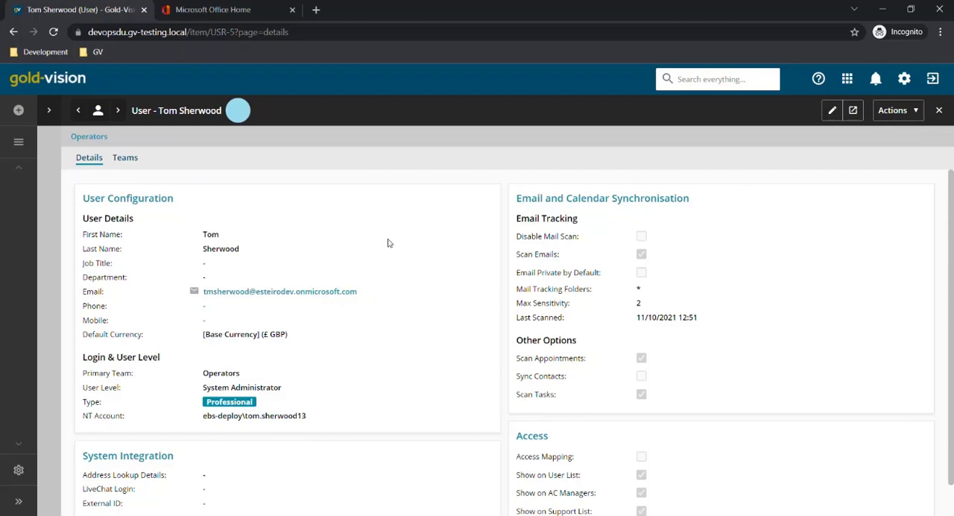
{"action": "mouse_move", "coordinate": [399, 253]}
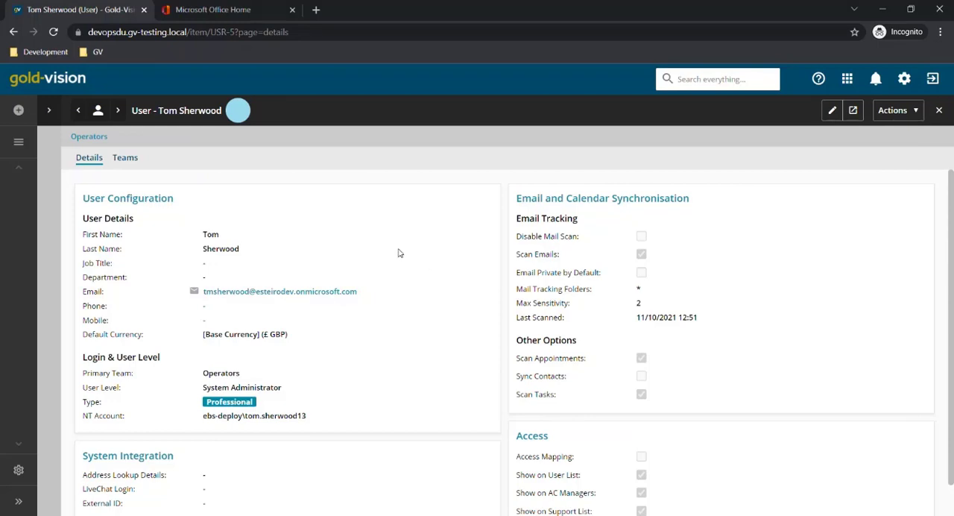
{"action": "mouse_move", "coordinate": [408, 257]}
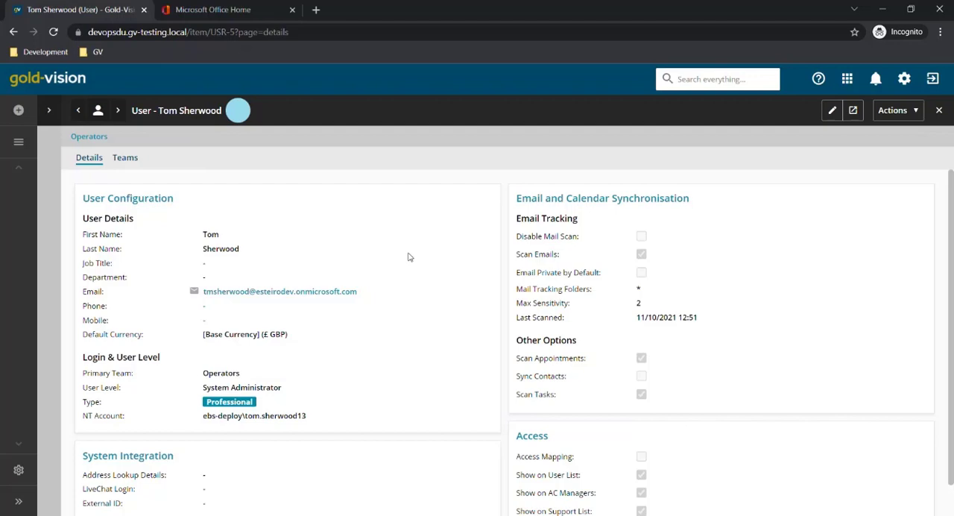
- From the Microsoft 365 admin center, reach Azure Active Directory's App registrations list for esteirodev
{"action": "left_click", "coordinate": [224, 9]}
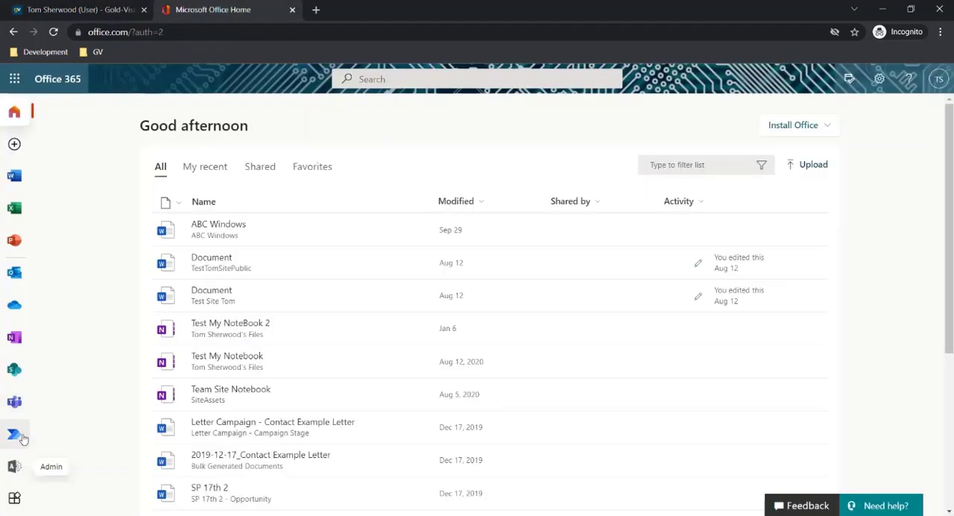
{"action": "mouse_move", "coordinate": [15, 465]}
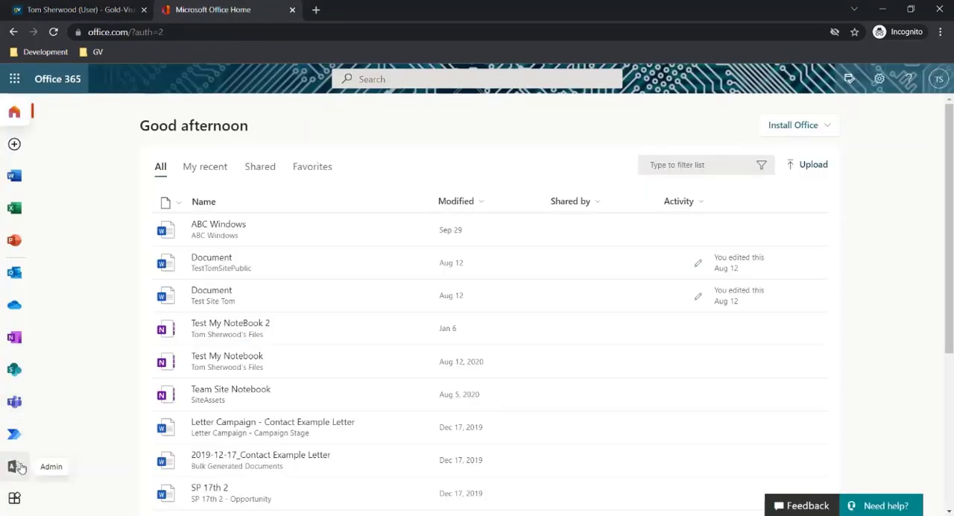
{"action": "left_click", "coordinate": [15, 463]}
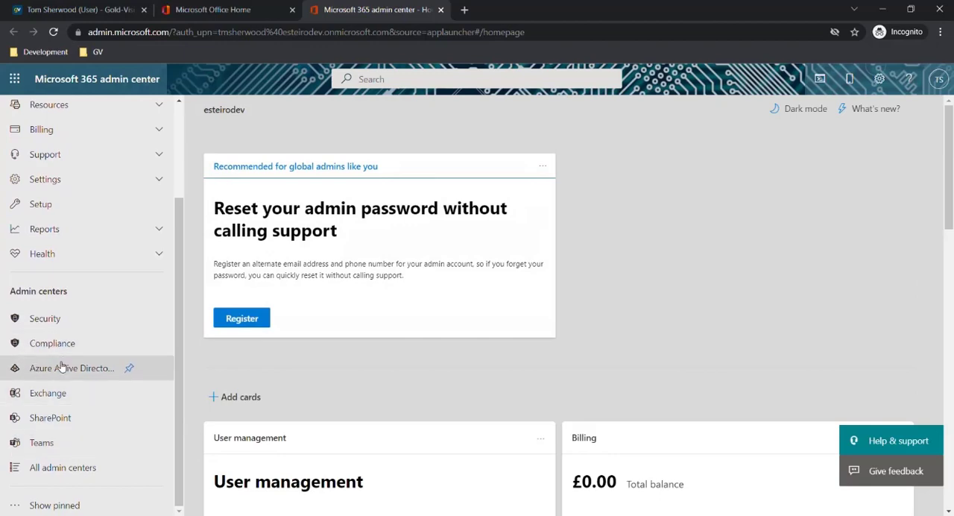
{"action": "left_click", "coordinate": [71, 367]}
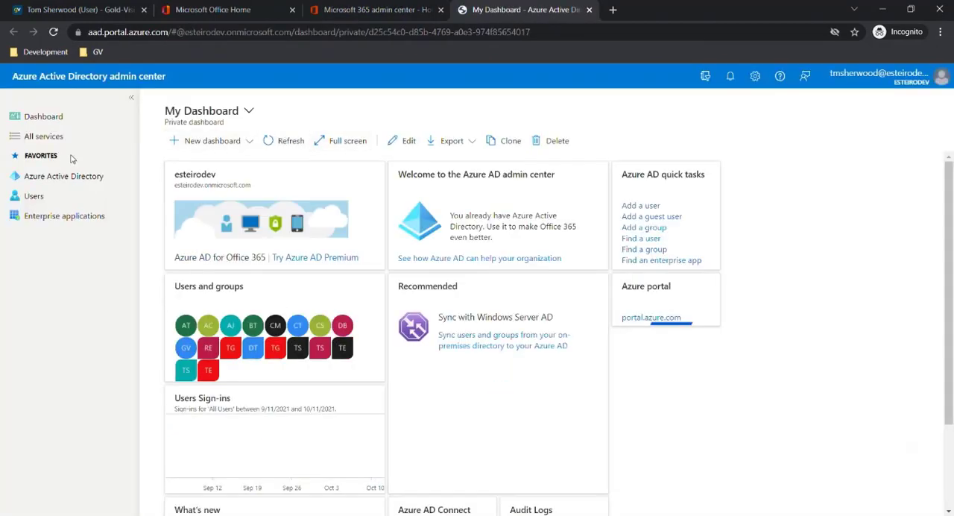
{"action": "mouse_move", "coordinate": [63, 179]}
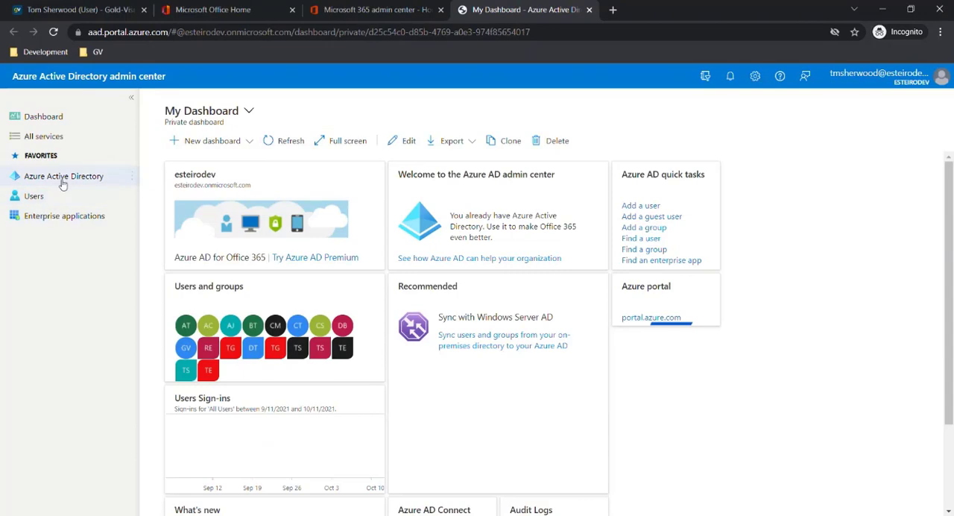
{"action": "left_click", "coordinate": [63, 176]}
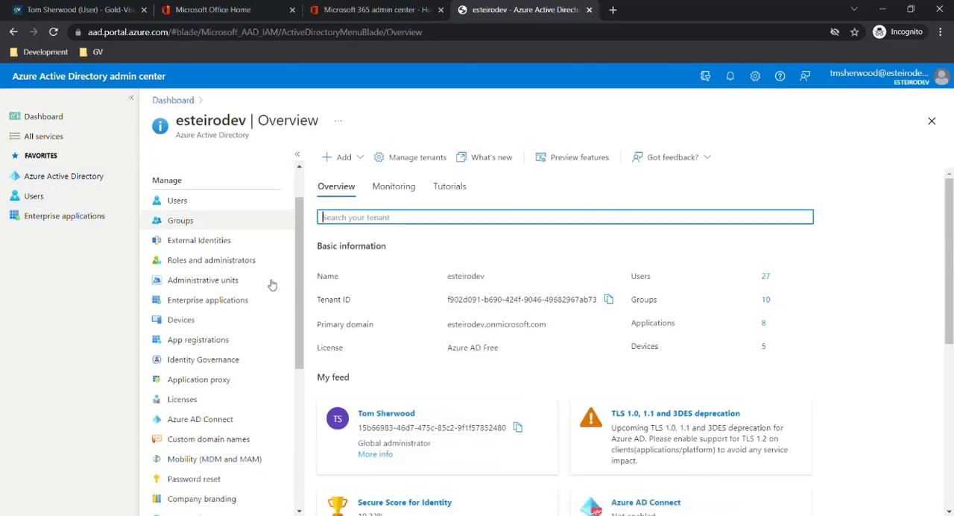
{"action": "left_click", "coordinate": [197, 332]}
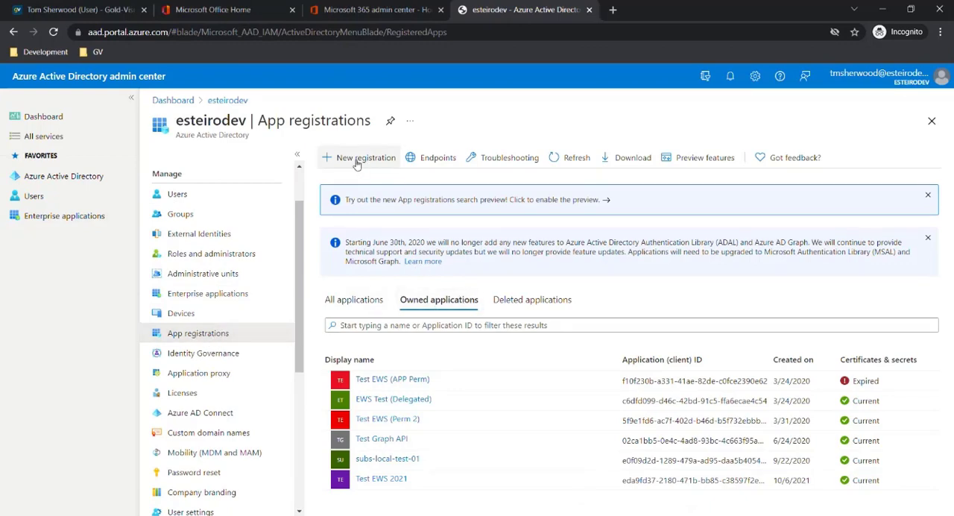
- Register a new single-tenant application named 'O365 mail tracking'
{"action": "left_click", "coordinate": [358, 158]}
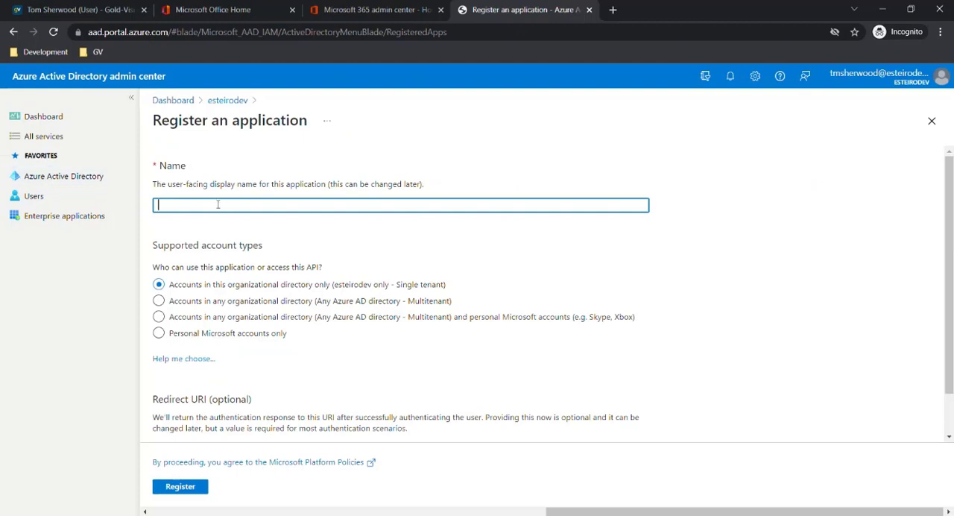
{"action": "type", "text": "C"}
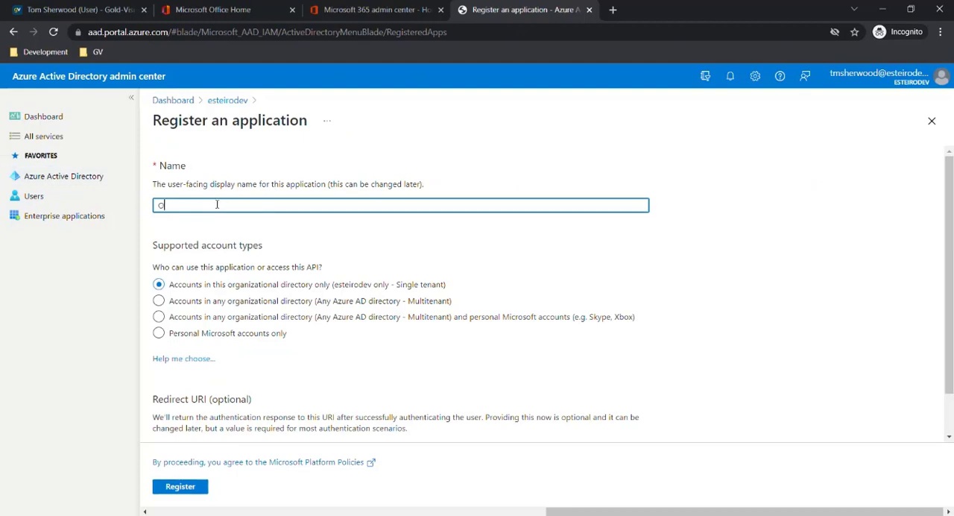
{"action": "type", "text": "365"}
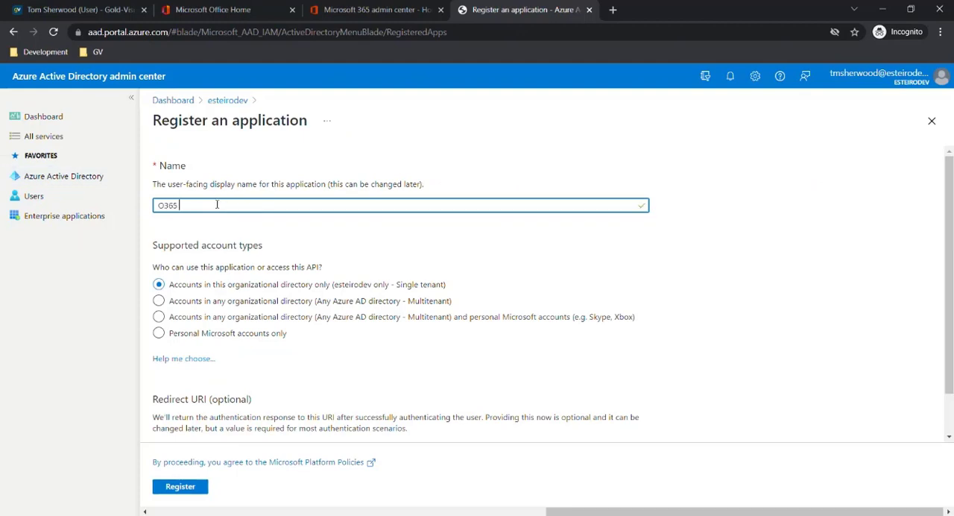
{"action": "type", "text": "mail tracking"}
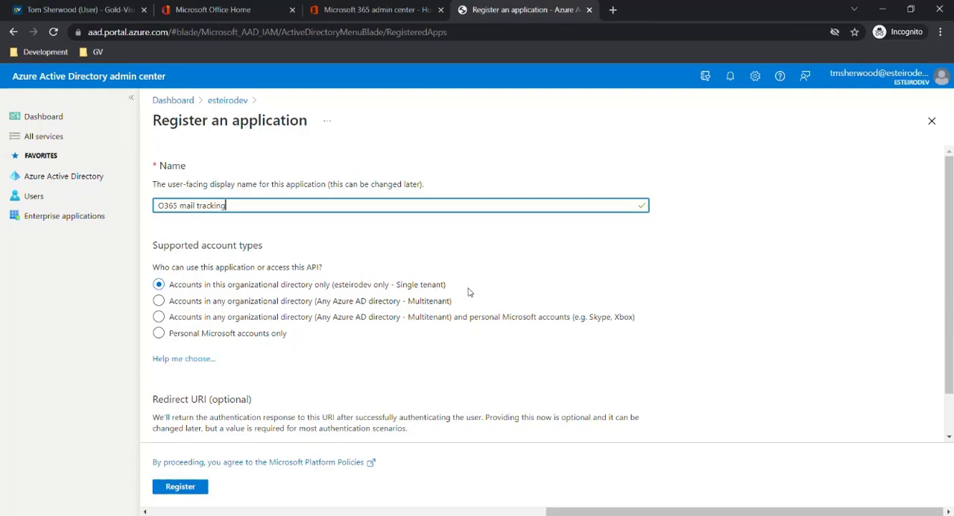
{"action": "mouse_move", "coordinate": [406, 286]}
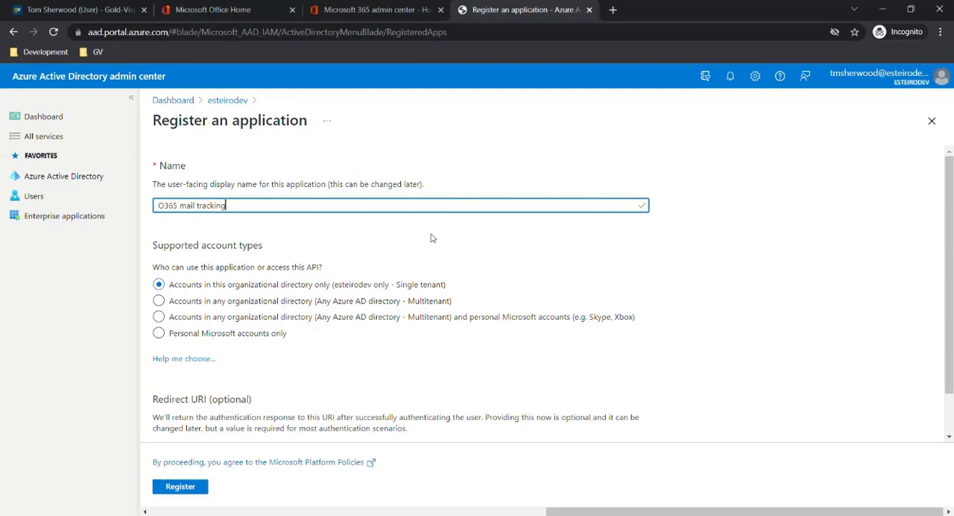
{"action": "scroll", "scroll_direction": "down", "scroll_amount": 3}
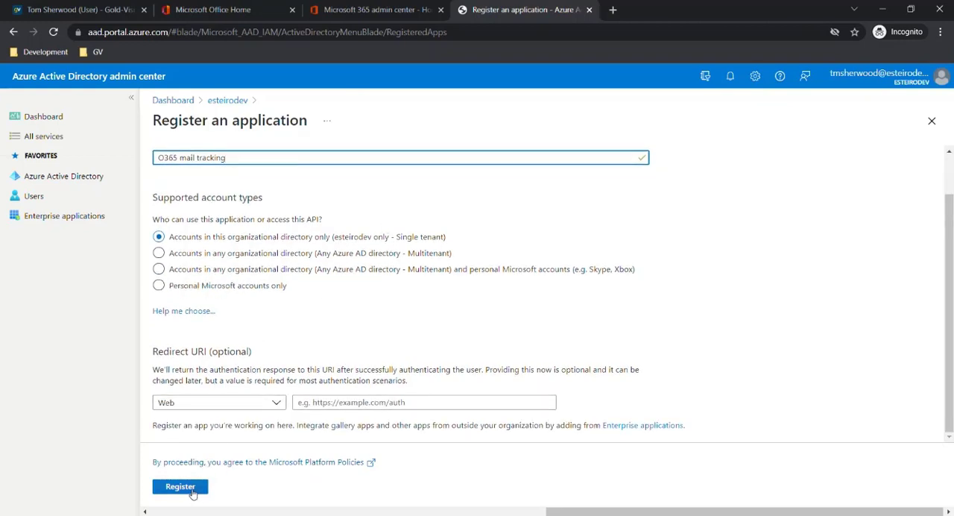
{"action": "left_click", "coordinate": [179, 486]}
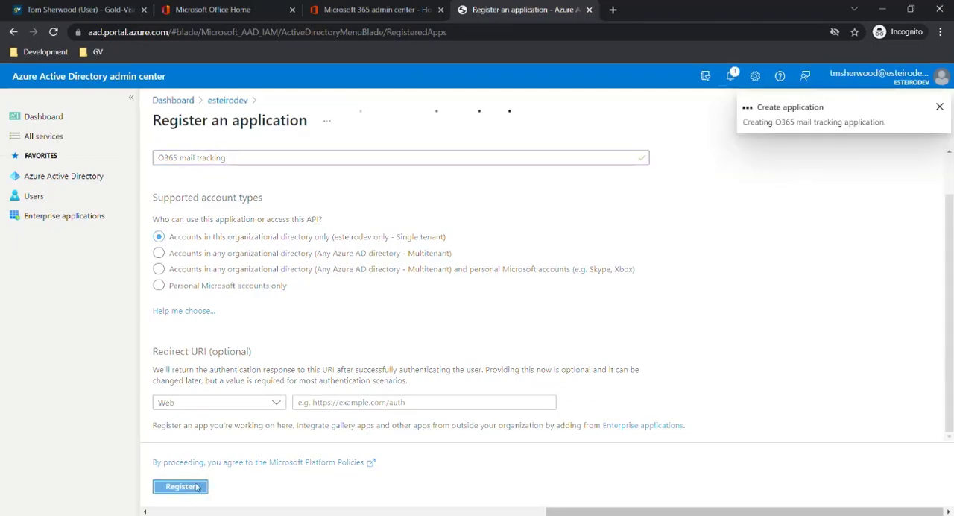
{"action": "left_click", "coordinate": [180, 486]}
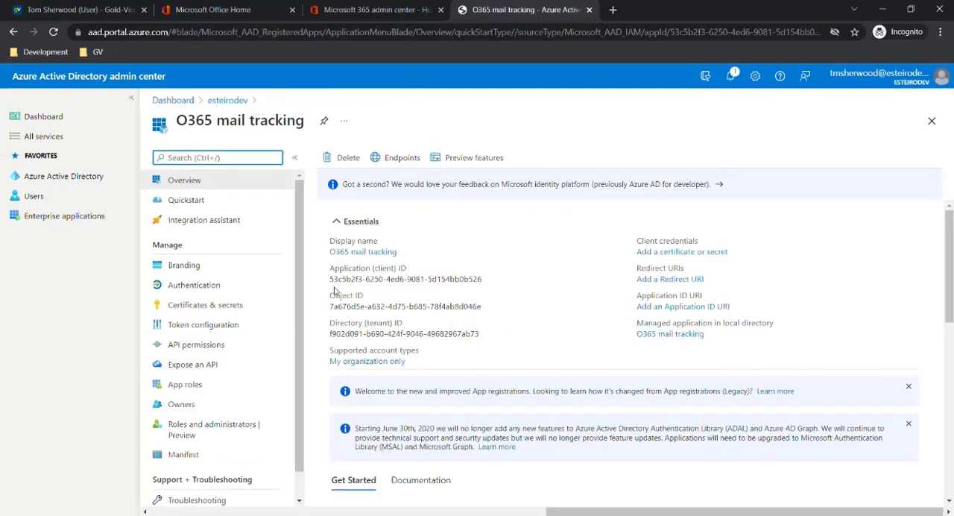
- Show the new app's API permissions, currently only Microsoft Graph User.Read
{"action": "left_click", "coordinate": [197, 342]}
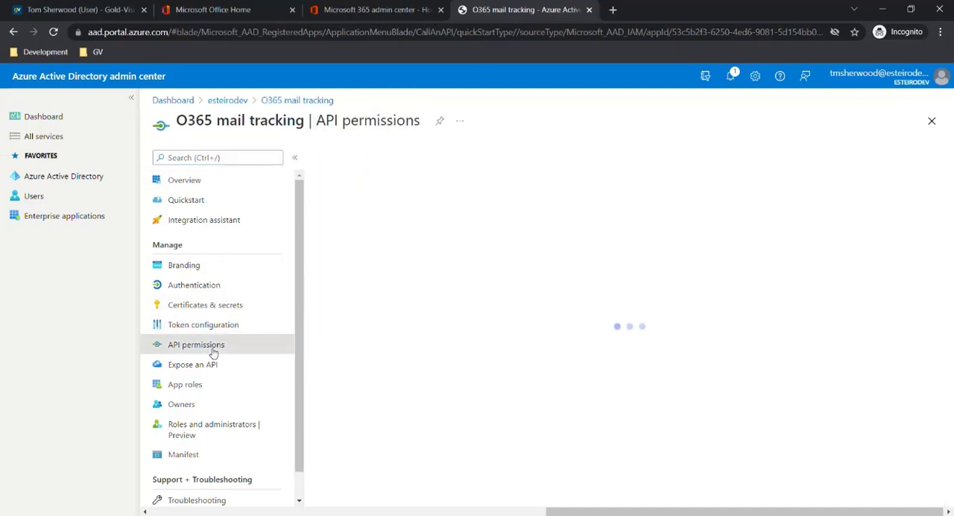
{"action": "left_click", "coordinate": [196, 344]}
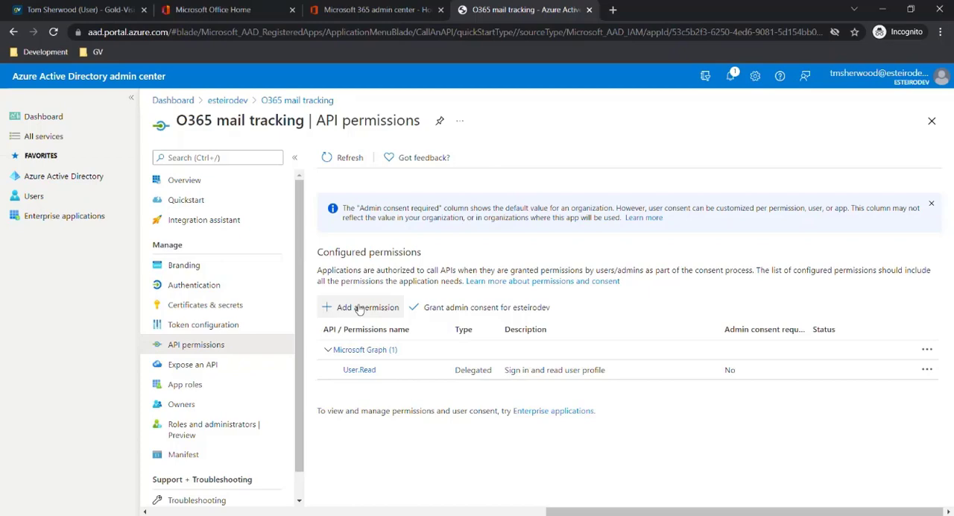
- Find and choose the Office 365 Exchange Online API among organisation APIs
{"action": "left_click", "coordinate": [361, 308]}
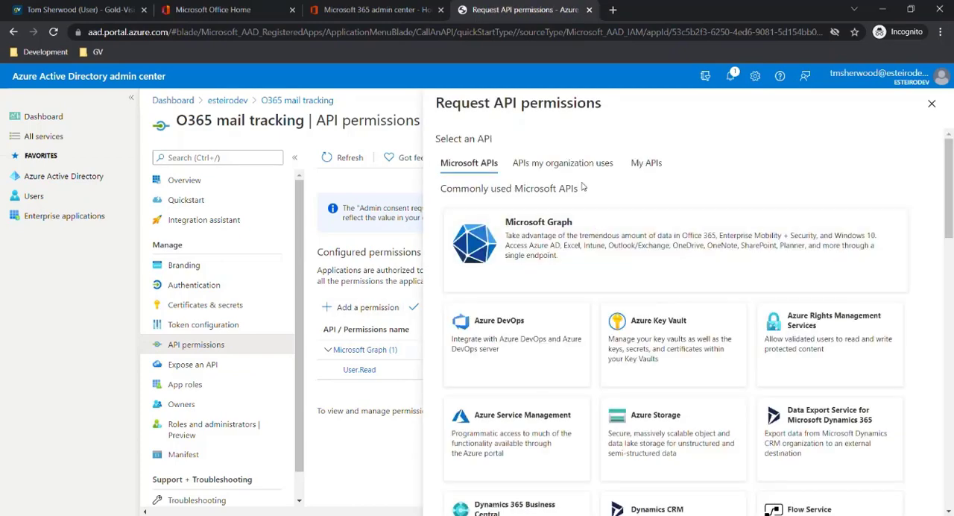
{"action": "left_click", "coordinate": [564, 162]}
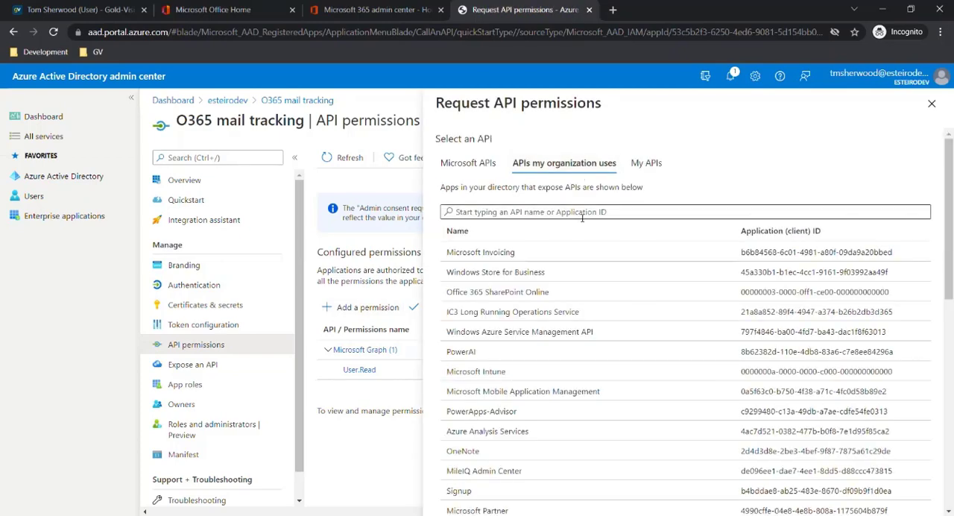
{"action": "left_click", "coordinate": [682, 211]}
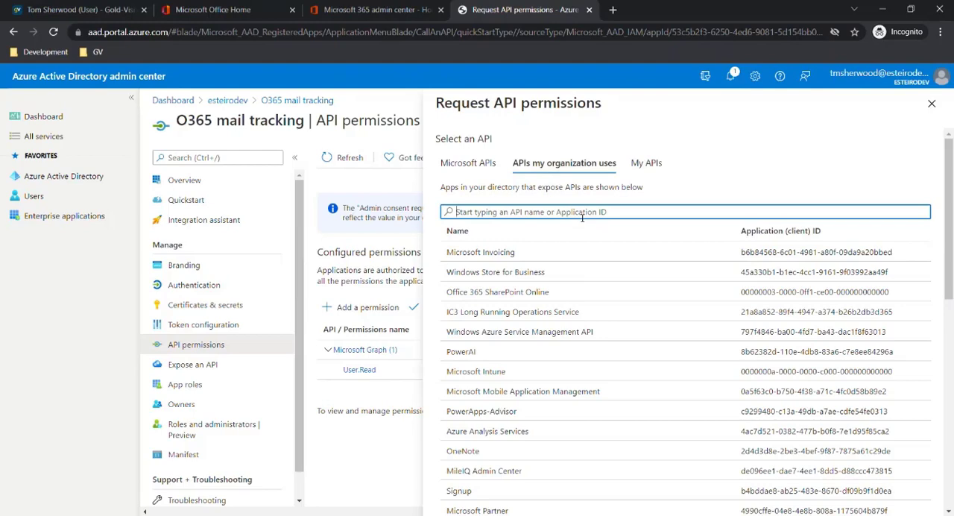
{"action": "type", "text": "o"}
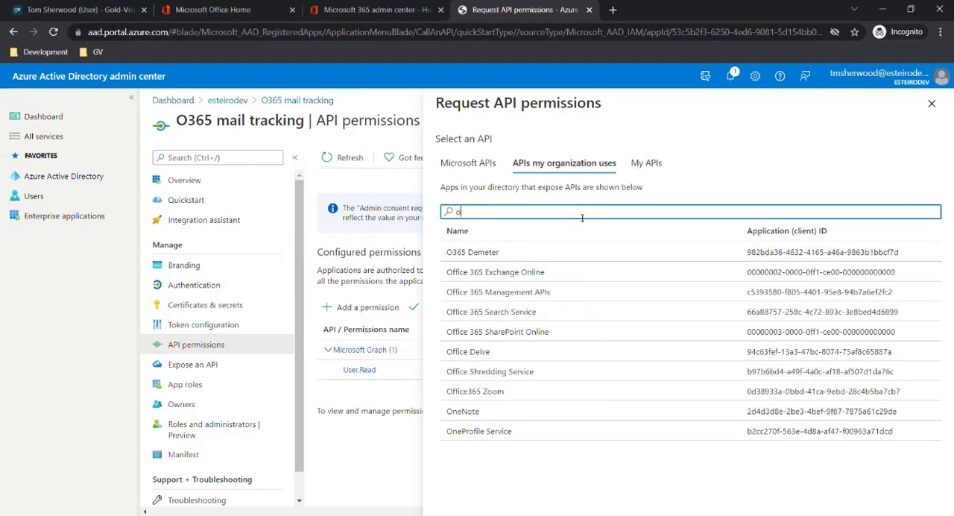
{"action": "mouse_move", "coordinate": [596, 292]}
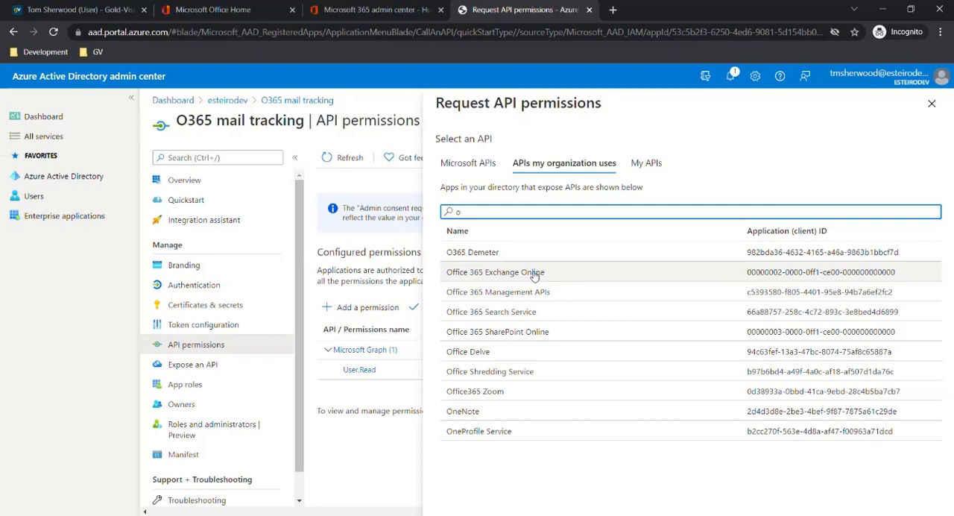
{"action": "left_click", "coordinate": [495, 271]}
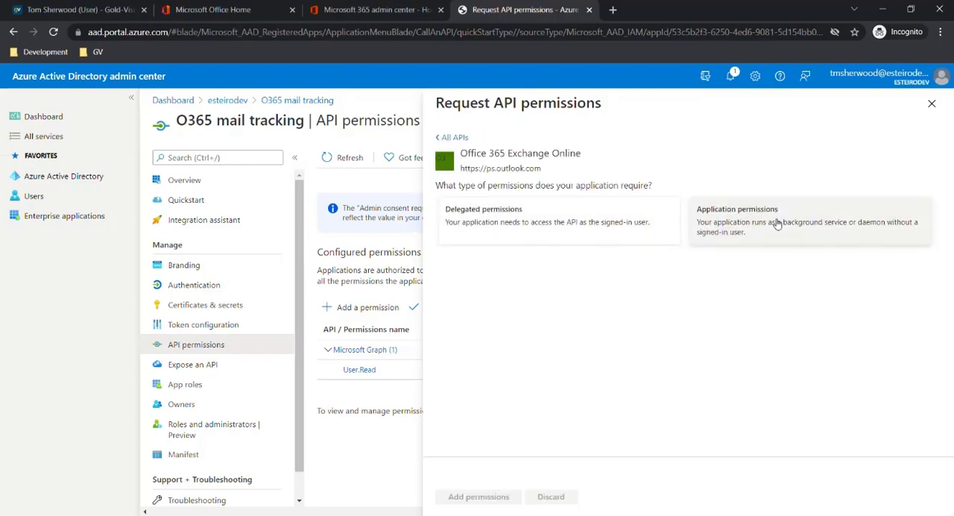
- Add the application permission full_access_as_app to the app
{"action": "left_click", "coordinate": [808, 221]}
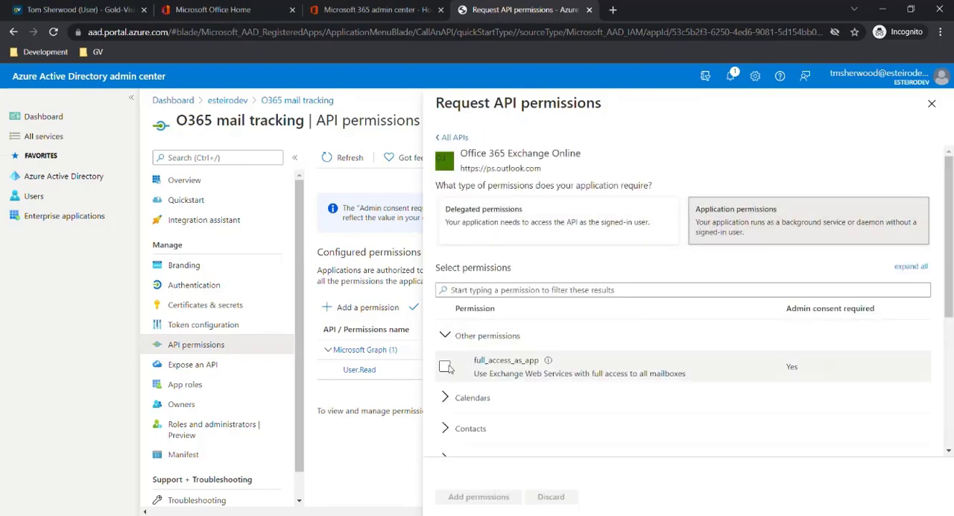
{"action": "left_click", "coordinate": [444, 365]}
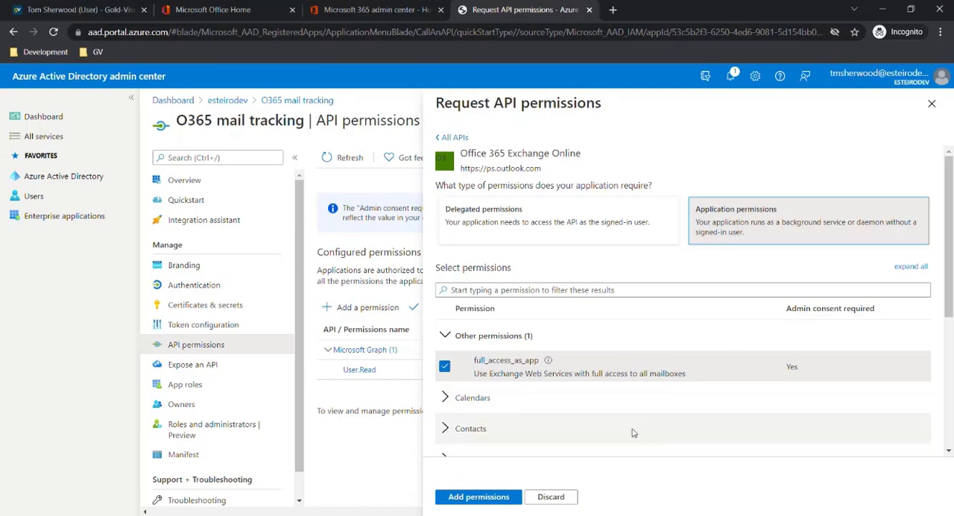
{"action": "left_click", "coordinate": [478, 496]}
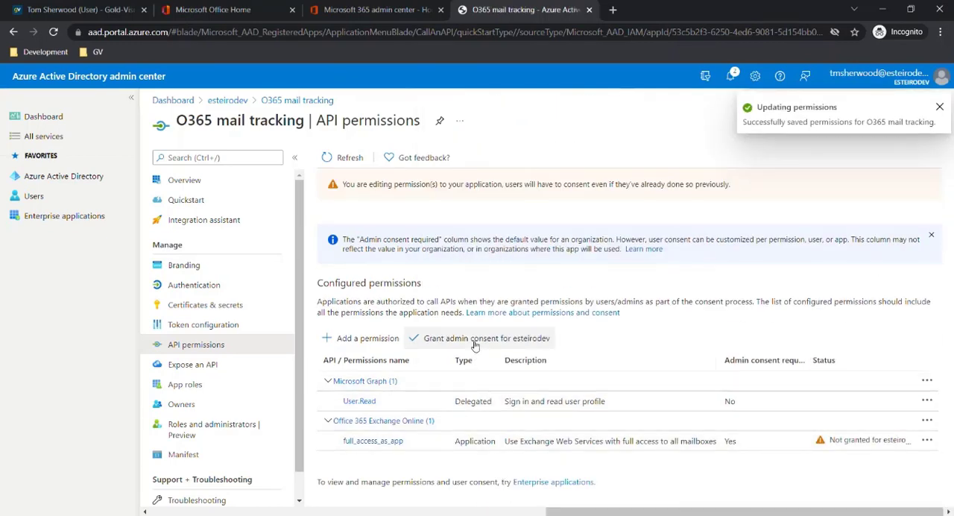
- Grant and confirm admin consent for esteirodev on the app's permissions
{"action": "left_click", "coordinate": [483, 337]}
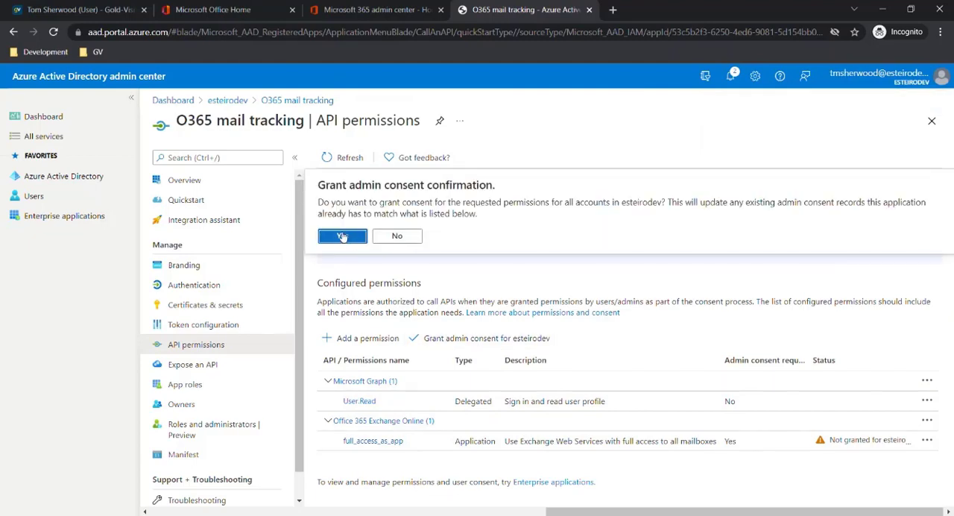
{"action": "left_click", "coordinate": [343, 235]}
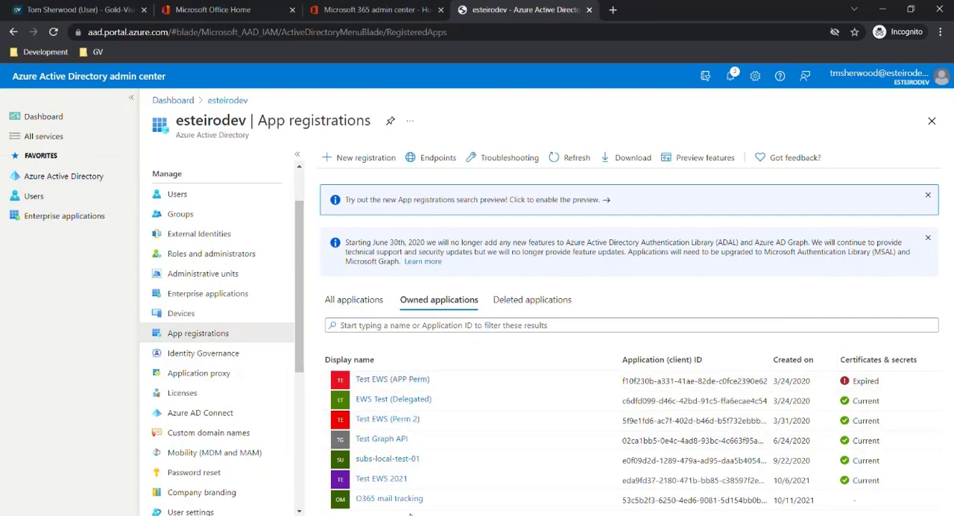
- From App registrations, copy the O365 mail tracking app's Application (client) ID
{"action": "left_click", "coordinate": [388, 498]}
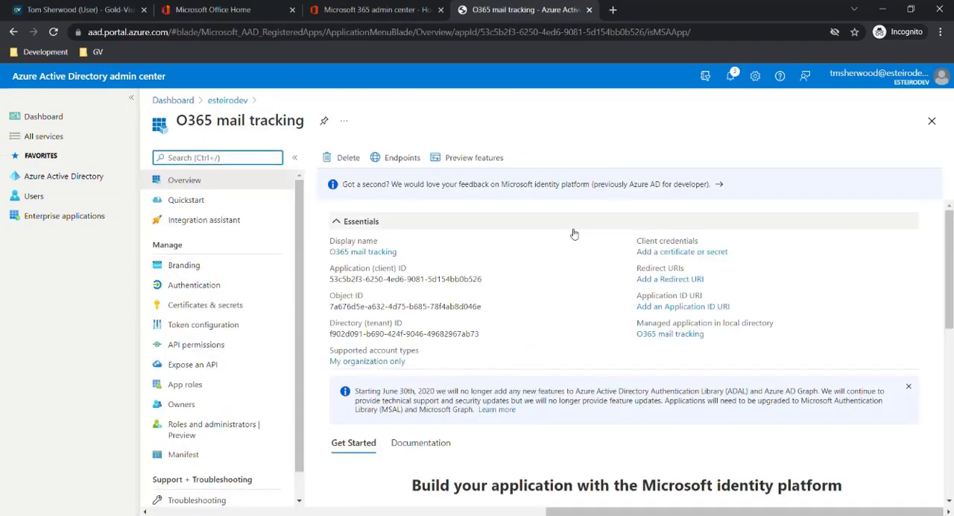
{"action": "mouse_move", "coordinate": [489, 281]}
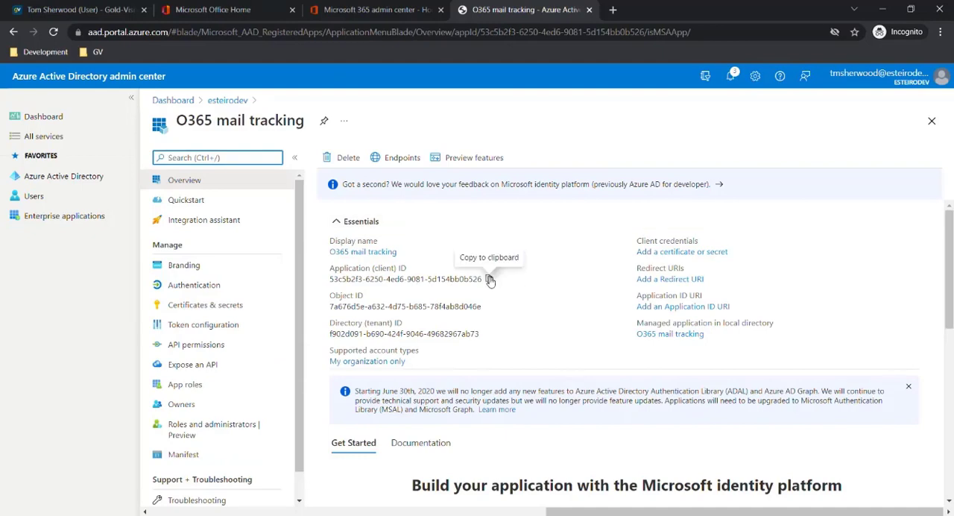
{"action": "left_click", "coordinate": [489, 279]}
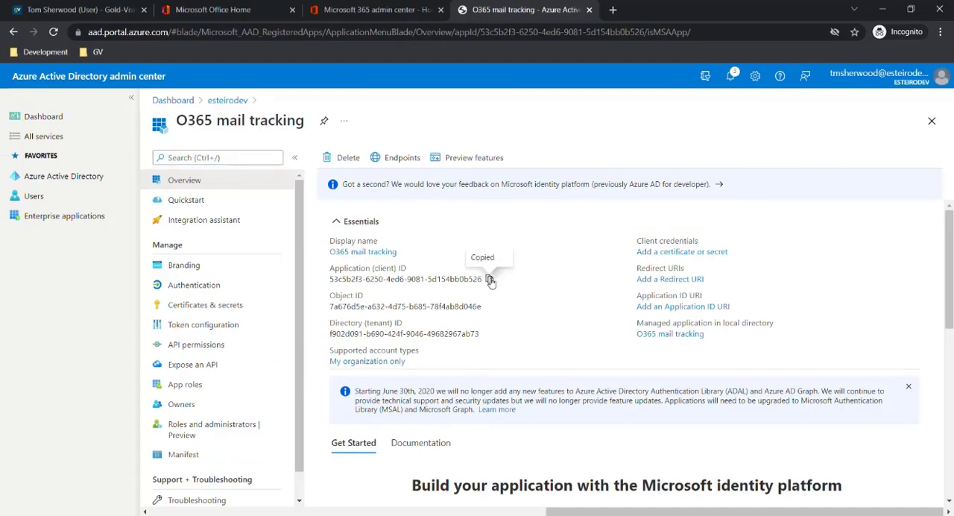
{"action": "left_click", "coordinate": [489, 279]}
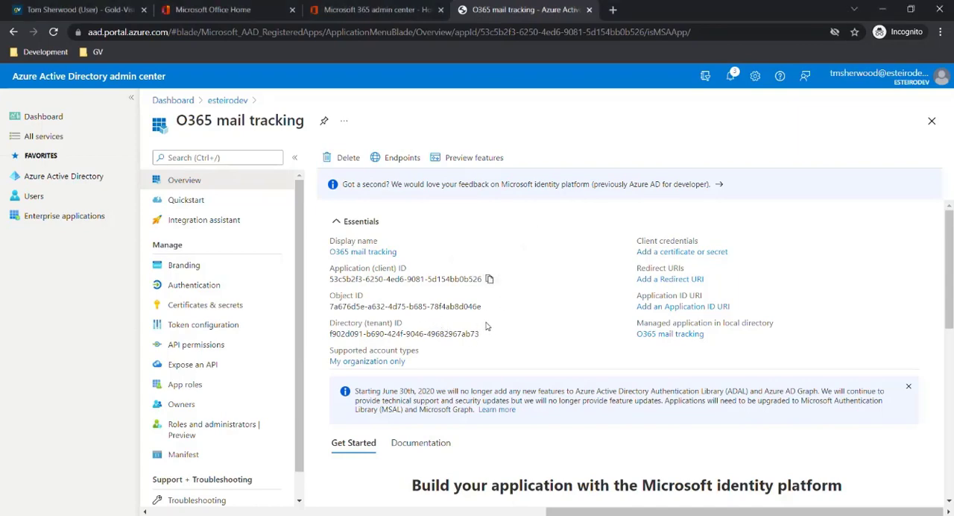
{"action": "mouse_move", "coordinate": [468, 331]}
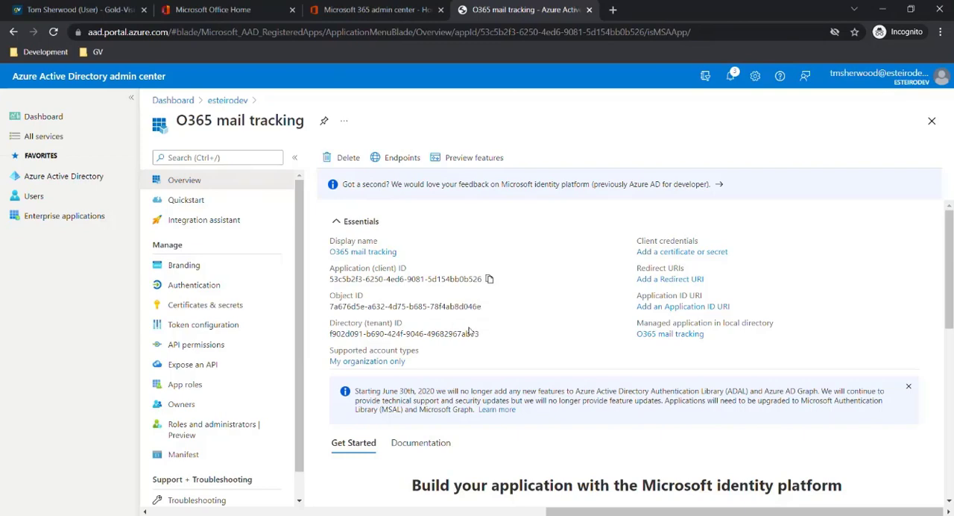
- In the user's Mail Tracking Settings, choose type O365 - Office 365 with OAuth authentication
{"action": "left_click", "coordinate": [74, 9]}
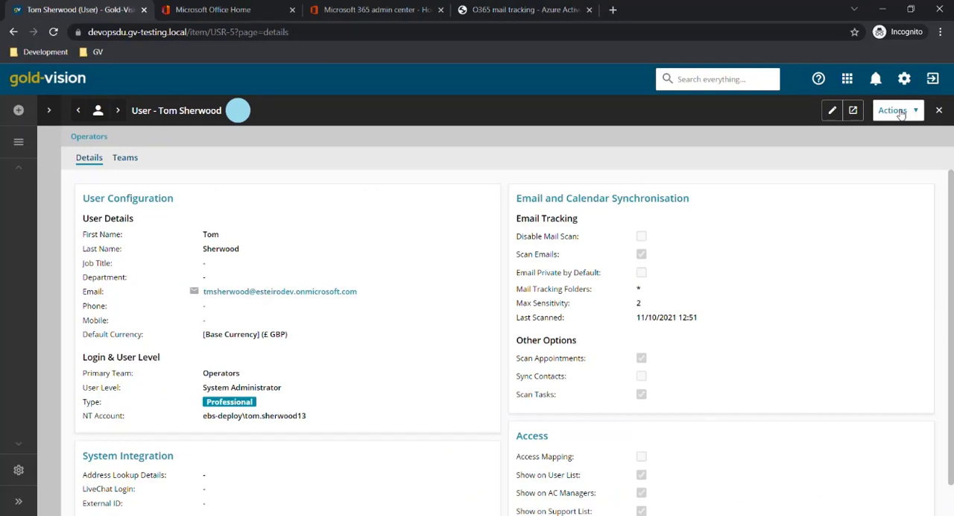
{"action": "left_click", "coordinate": [891, 111]}
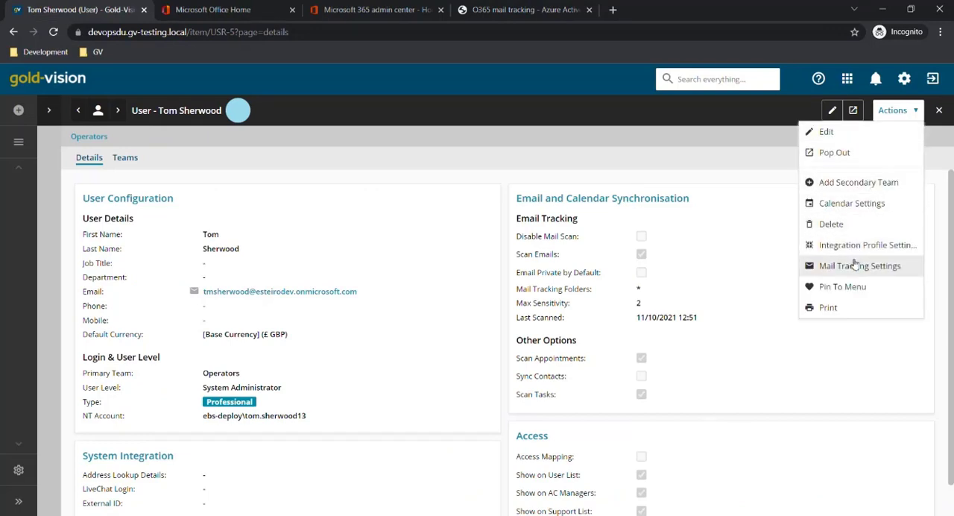
{"action": "left_click", "coordinate": [859, 266]}
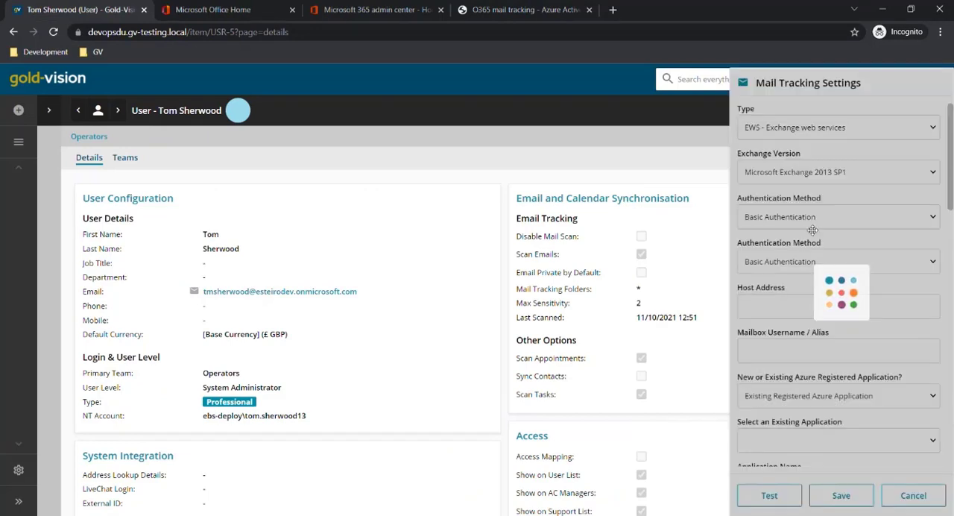
{"action": "left_click", "coordinate": [835, 127]}
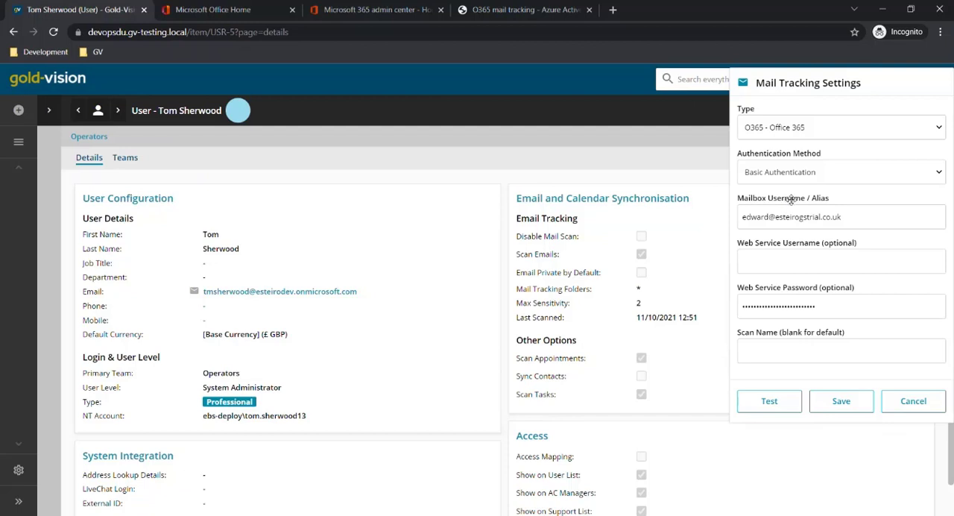
{"action": "mouse_move", "coordinate": [763, 201]}
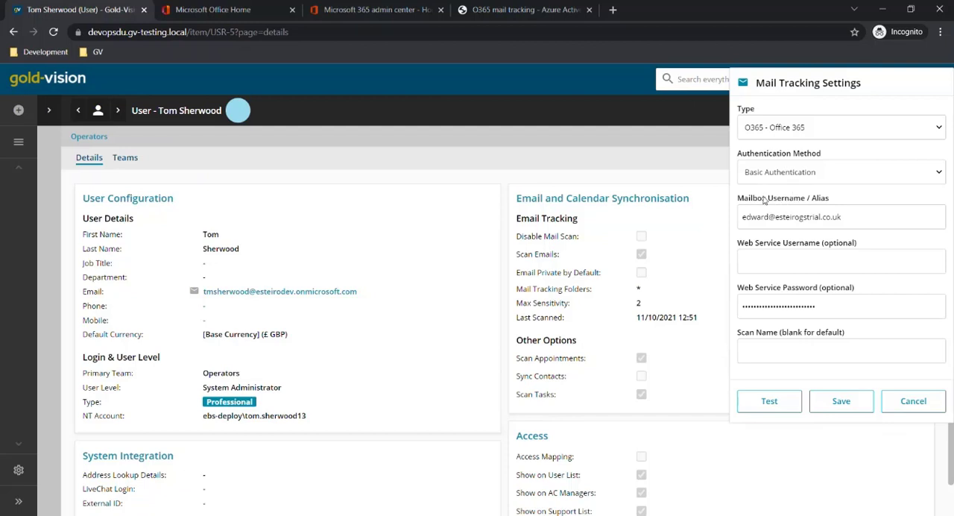
{"action": "left_click", "coordinate": [840, 172]}
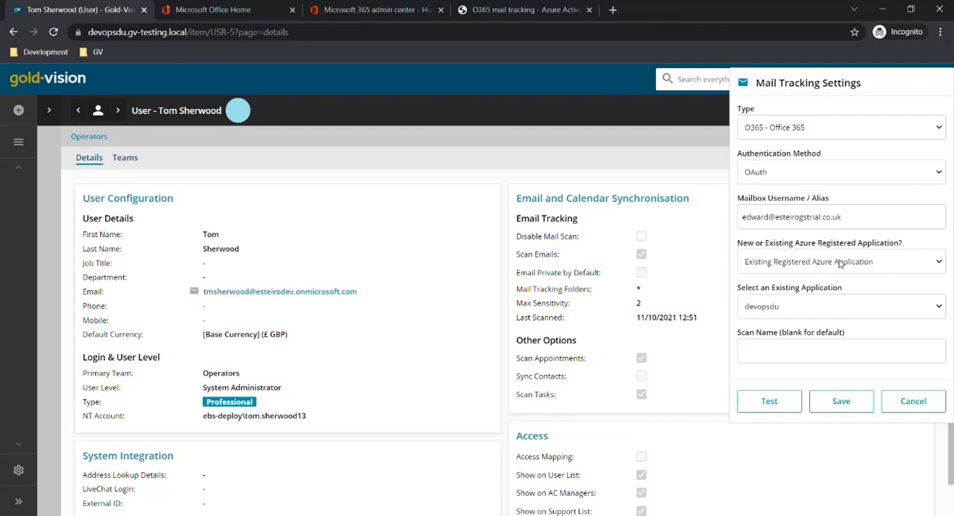
{"action": "mouse_move", "coordinate": [782, 268]}
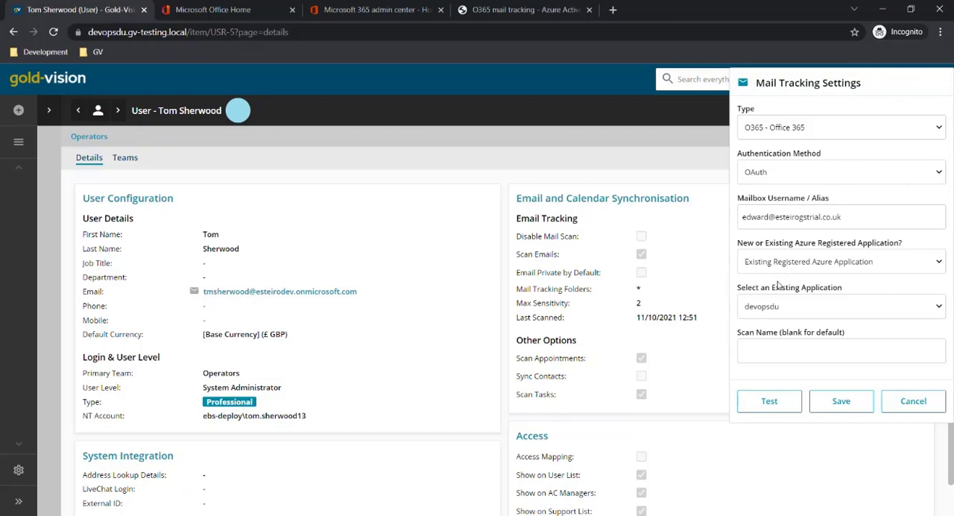
{"action": "left_click", "coordinate": [840, 261]}
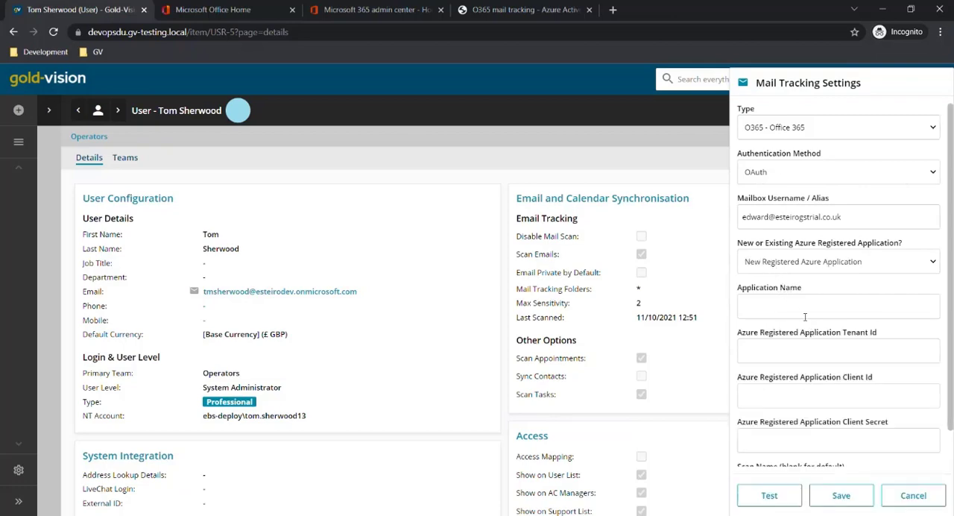
{"action": "triple_click", "coordinate": [790, 216]}
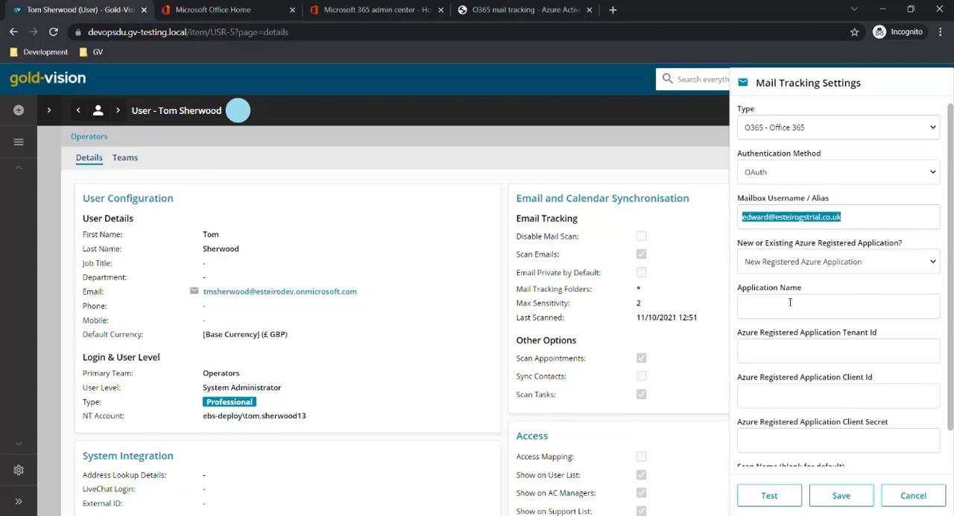
{"action": "left_click", "coordinate": [838, 305]}
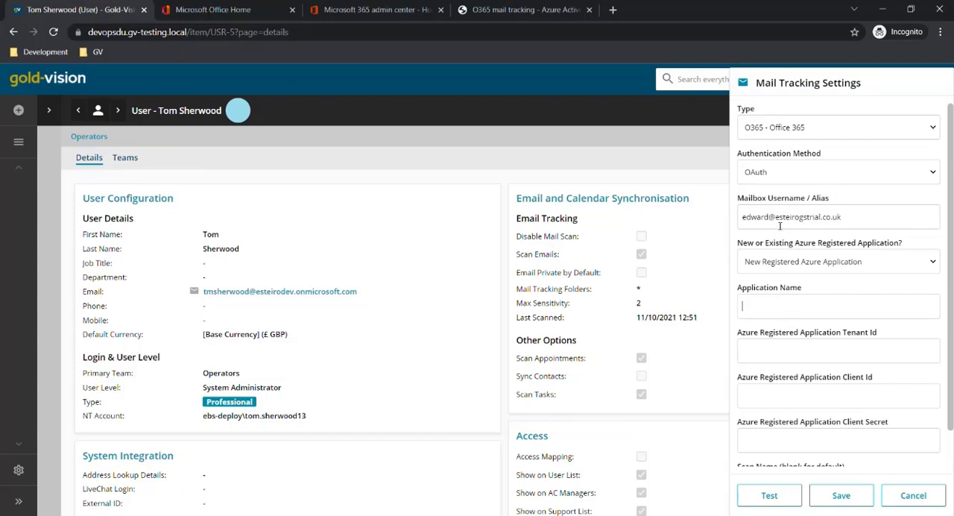
{"action": "left_click", "coordinate": [838, 216]}
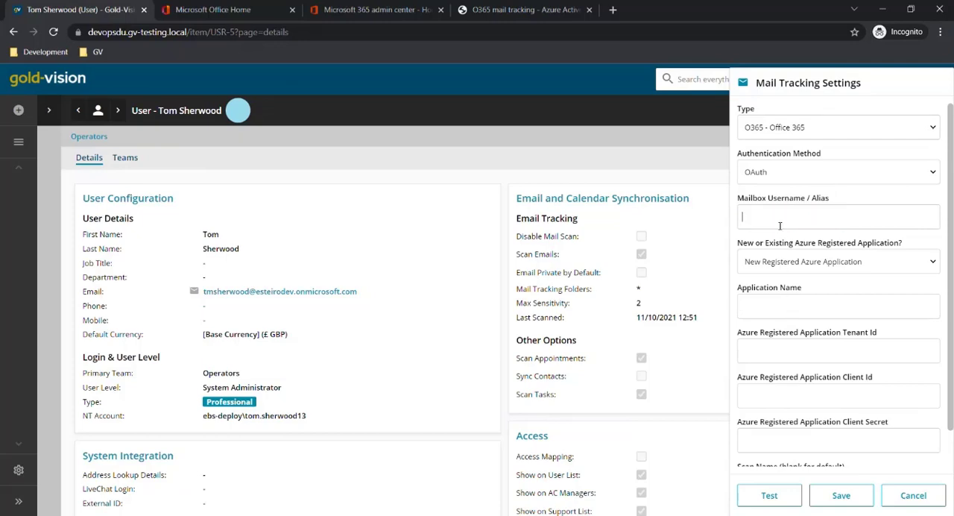
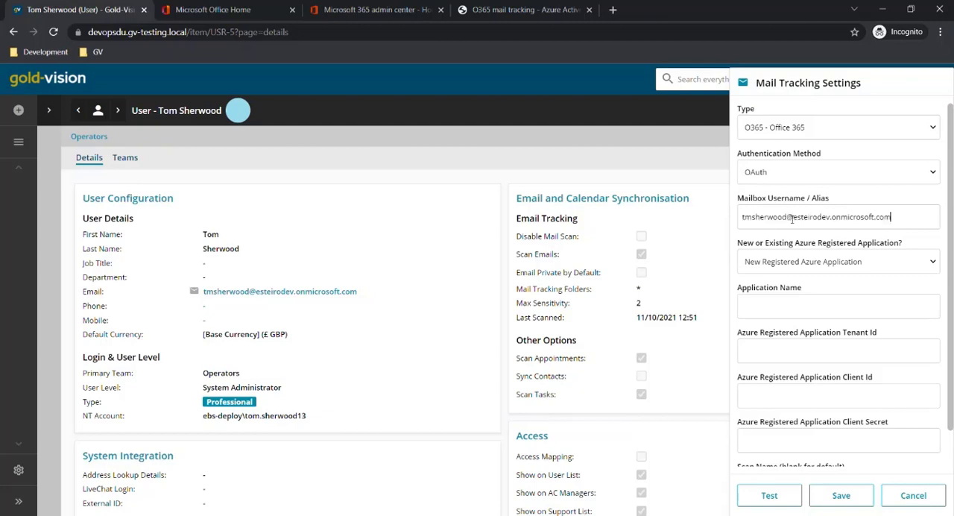
- Name the application devopsdu2 and fill in tenant and client ID 53c5b2f3-6250-4ed6-9081-5d154bb0b526
{"action": "left_click", "coordinate": [783, 306]}
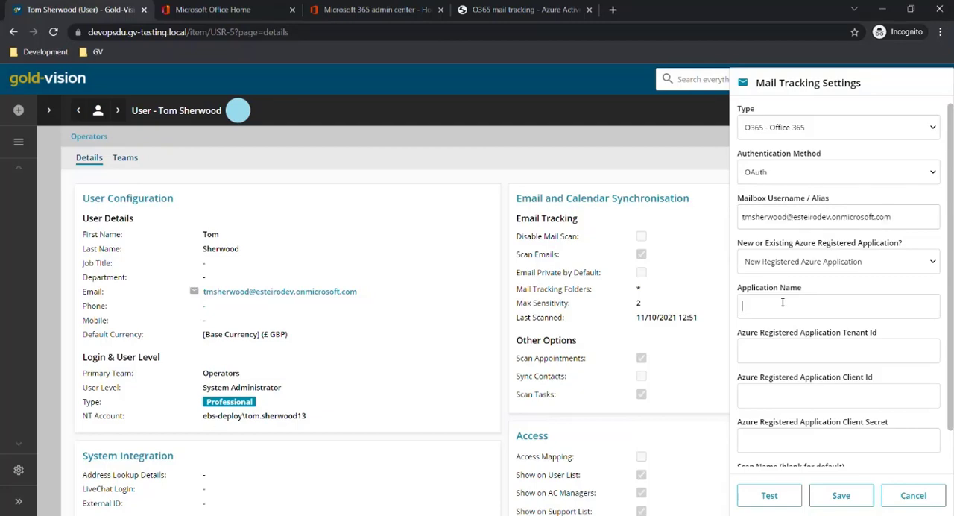
{"action": "type", "text": "devopsdu2"}
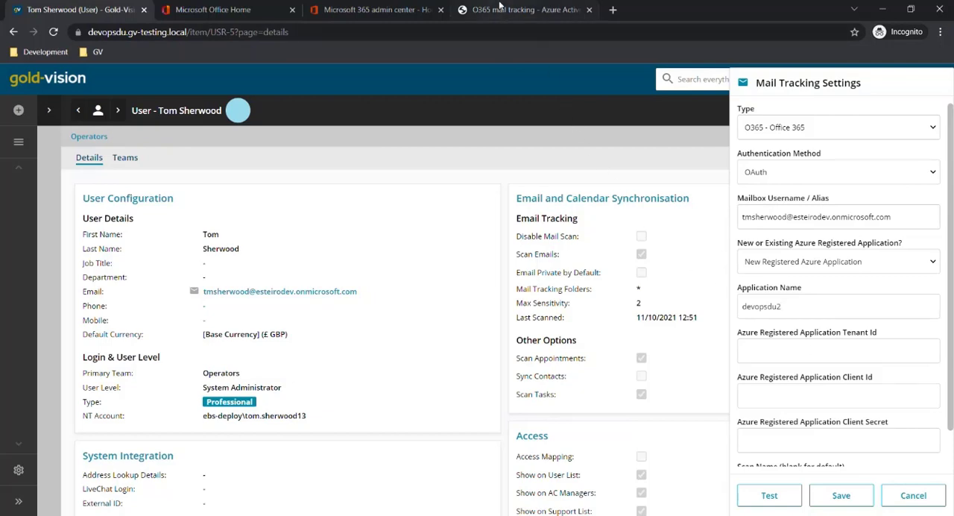
{"action": "left_click", "coordinate": [521, 9]}
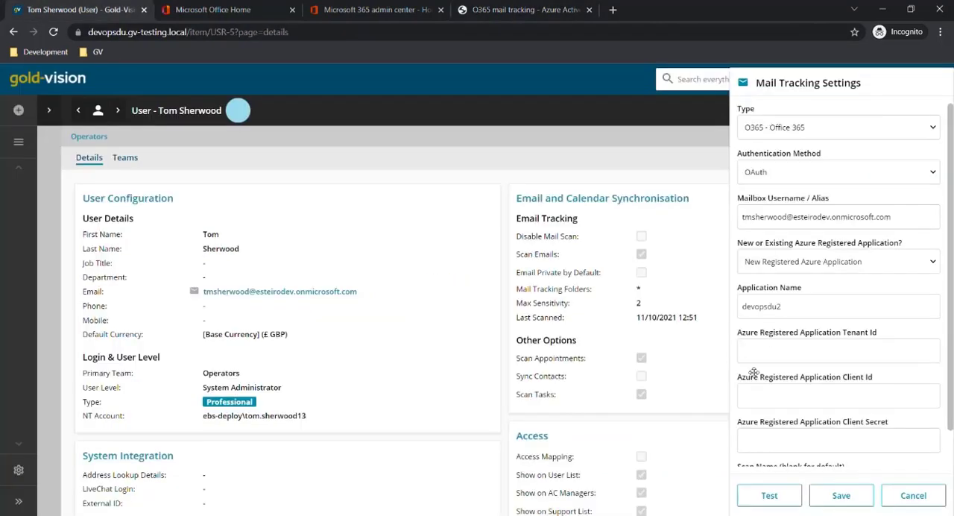
{"action": "type", "text": "53c5b2f3-6250-4ed6-9081-5d154bb0b526"}
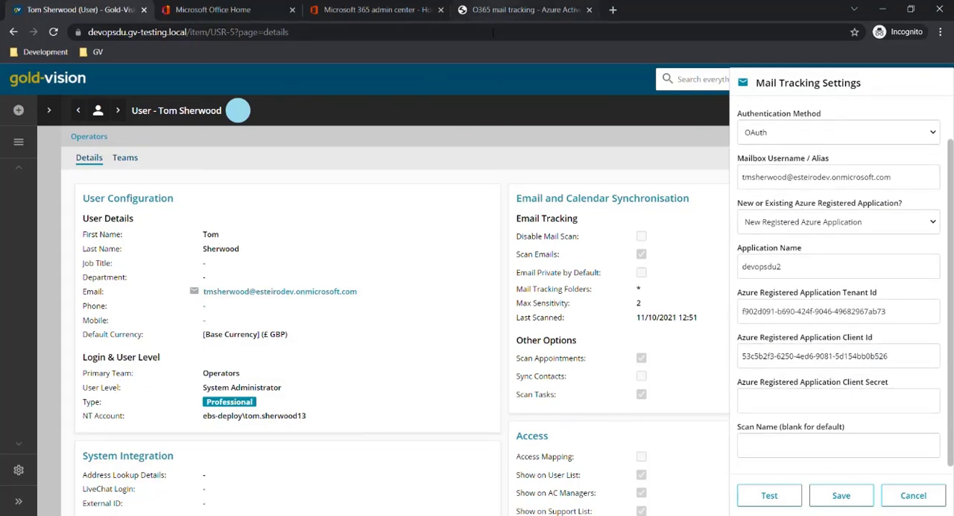
{"action": "left_click", "coordinate": [813, 310]}
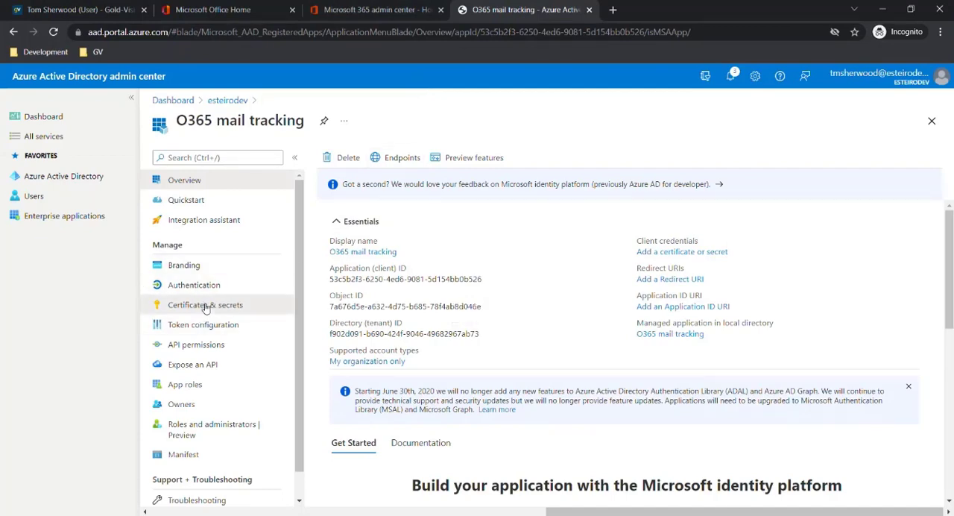
- Create a 12-month client secret 'gold-vision' under Certificates & secrets and copy its value
{"action": "left_click", "coordinate": [206, 304]}
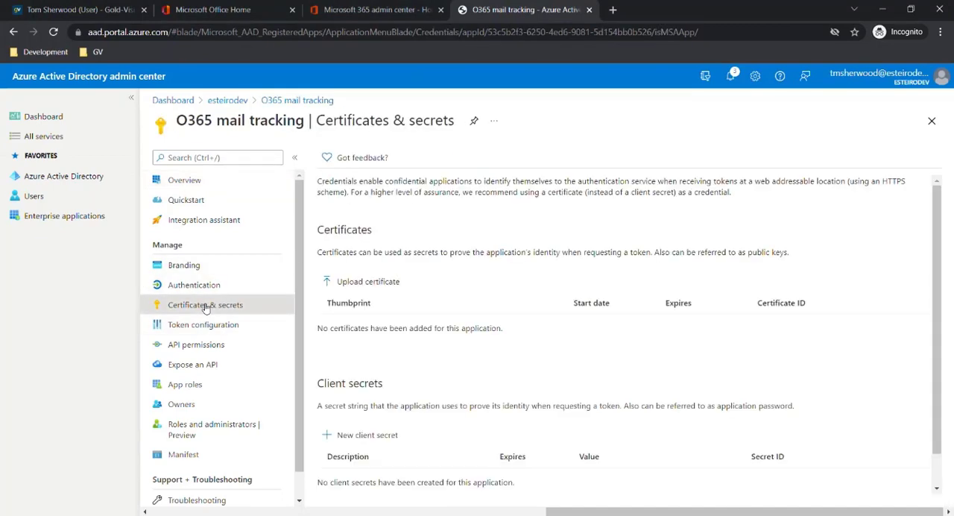
{"action": "scroll", "scroll_direction": "down", "scroll_amount": 3}
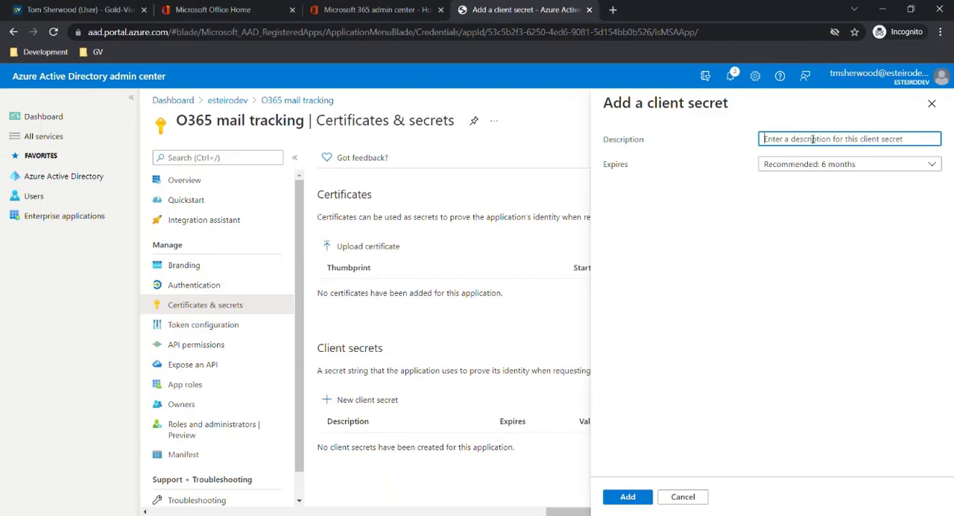
{"action": "type", "text": "gold-vision"}
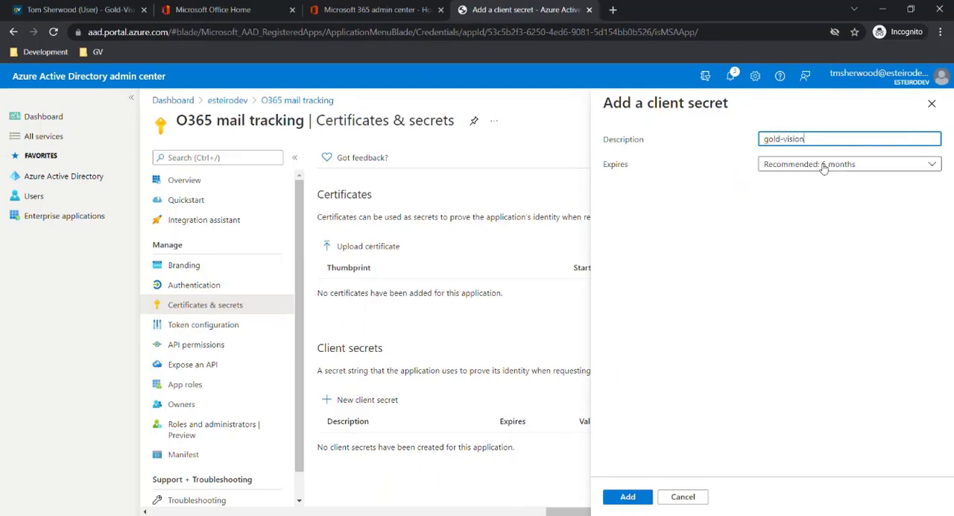
{"action": "left_click", "coordinate": [848, 164]}
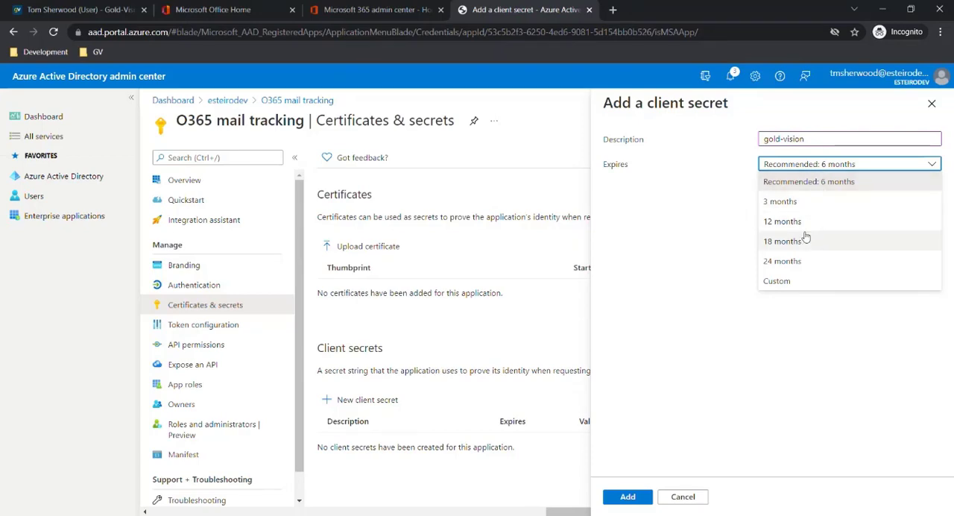
{"action": "left_click", "coordinate": [781, 221]}
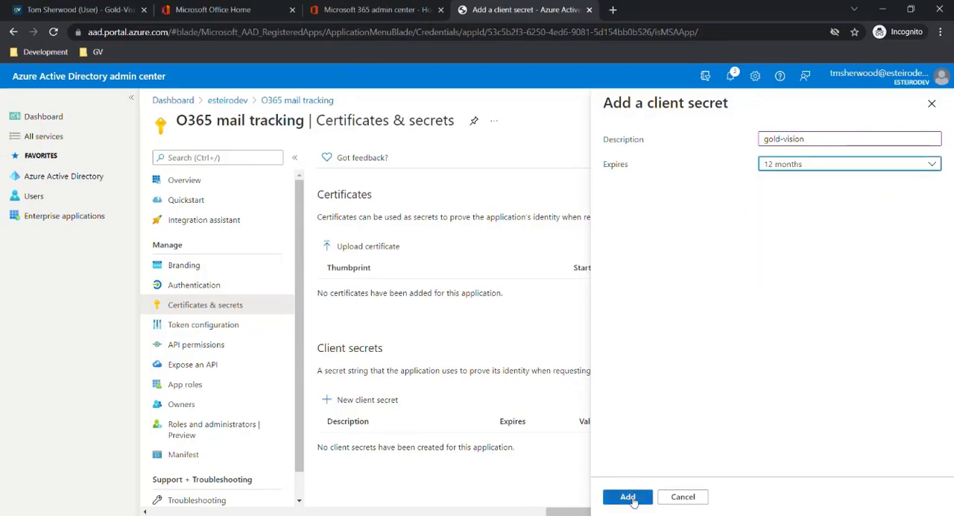
{"action": "left_click", "coordinate": [628, 497]}
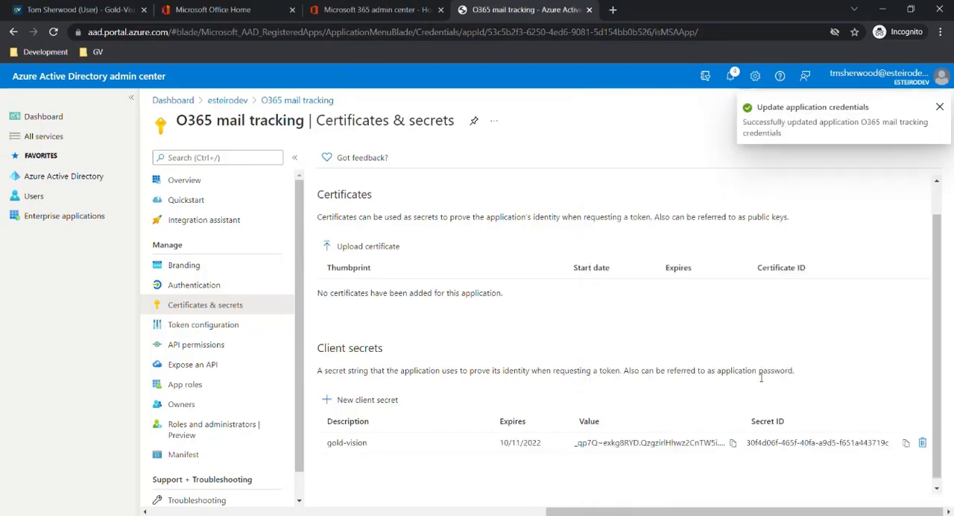
{"action": "mouse_move", "coordinate": [803, 420]}
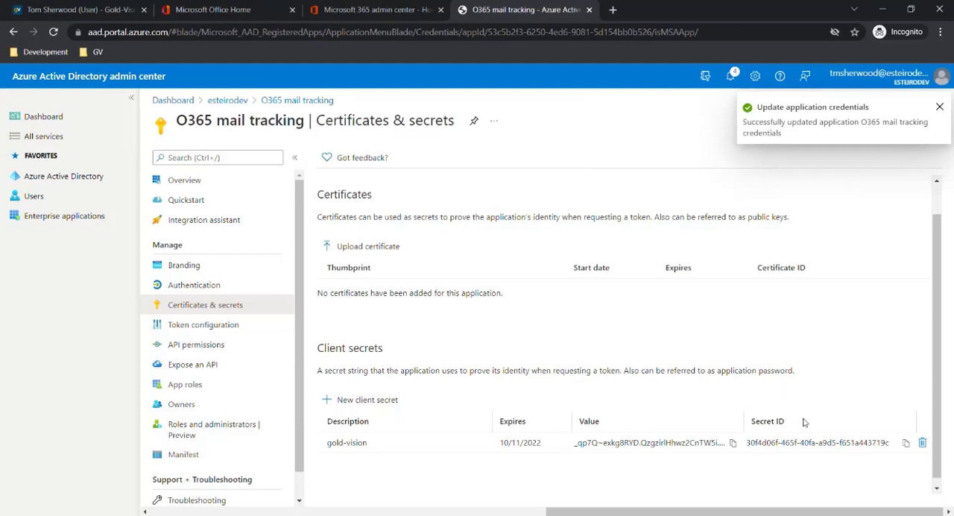
{"action": "mouse_move", "coordinate": [906, 443]}
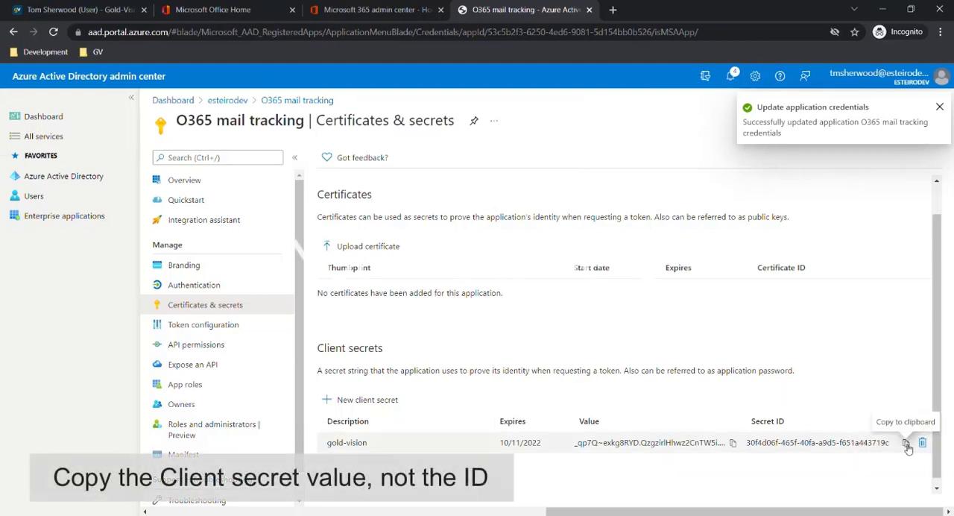
{"action": "left_click", "coordinate": [940, 107]}
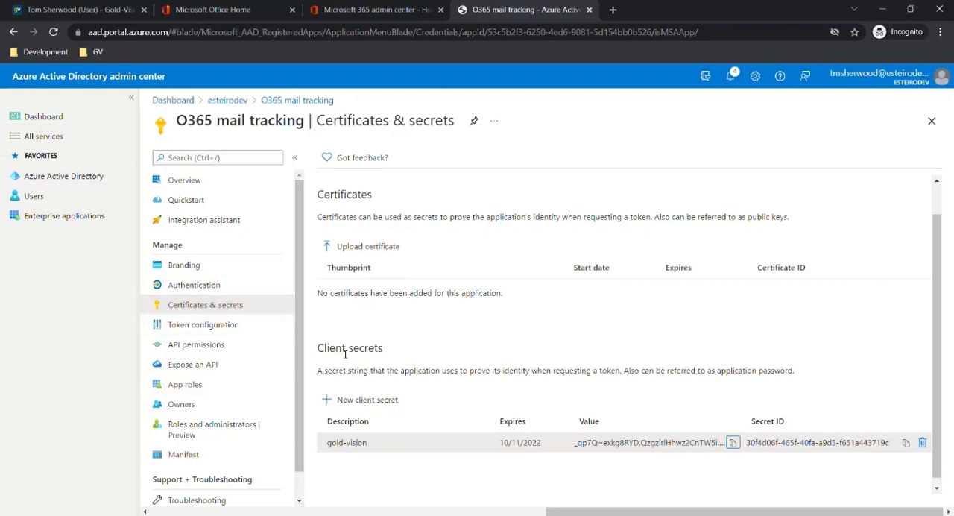
{"action": "mouse_move", "coordinate": [447, 386]}
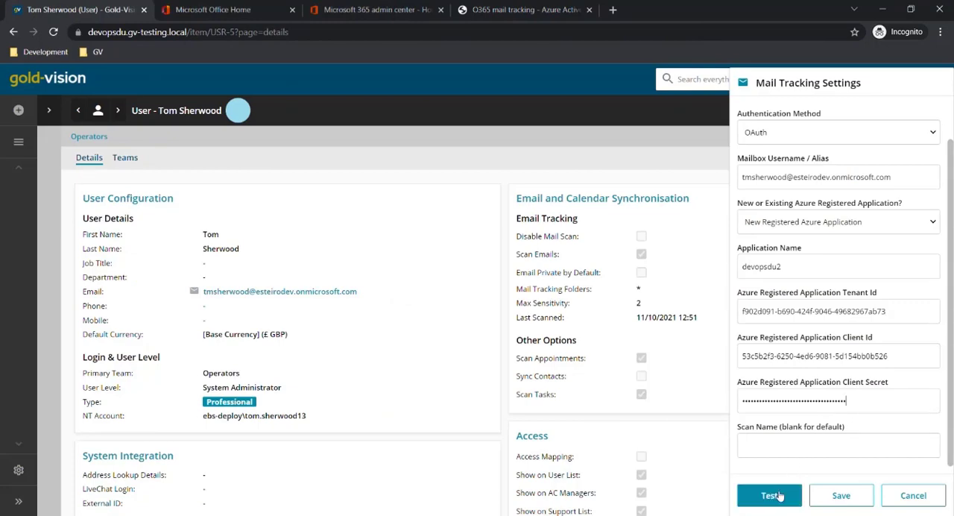
- With the client secret pasted, test the mail tracking connection and save the settings
{"action": "left_click", "coordinate": [769, 495]}
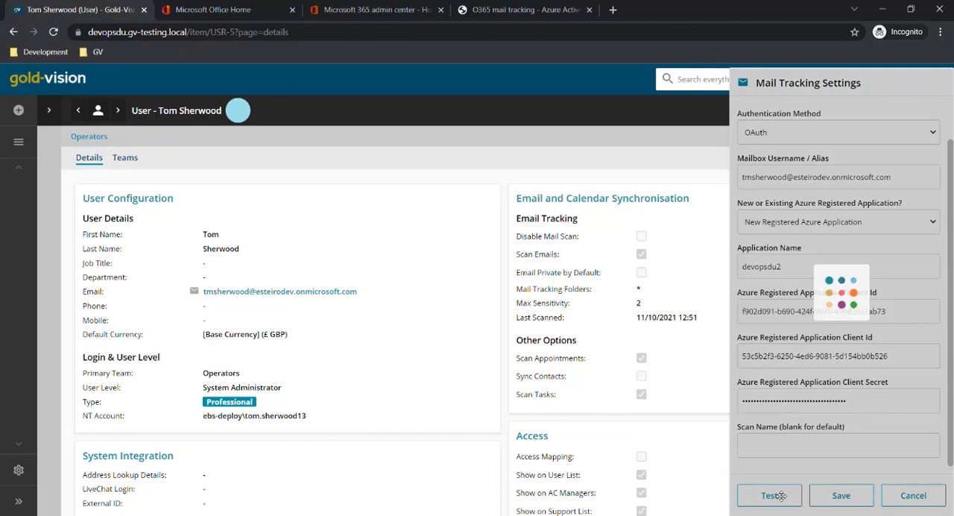
{"action": "left_click", "coordinate": [769, 495]}
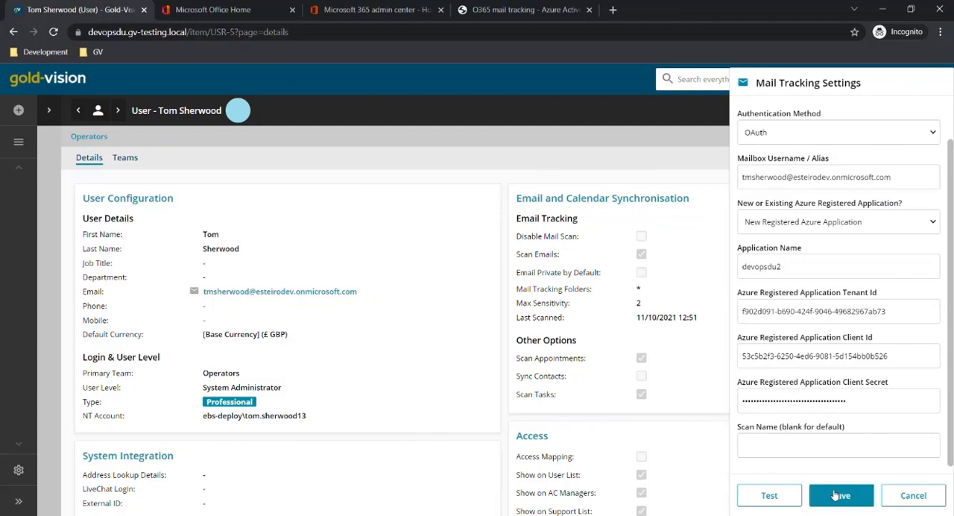
{"action": "left_click", "coordinate": [841, 495]}
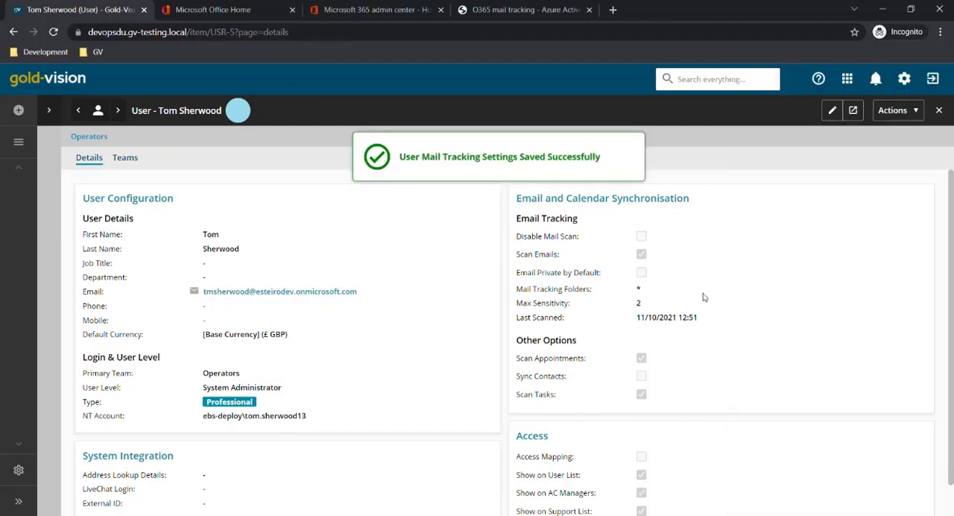
- For Test User 1, view OAuth mail tracking with existing application devopsdu2, then cancel without saving
{"action": "left_click", "coordinate": [903, 78]}
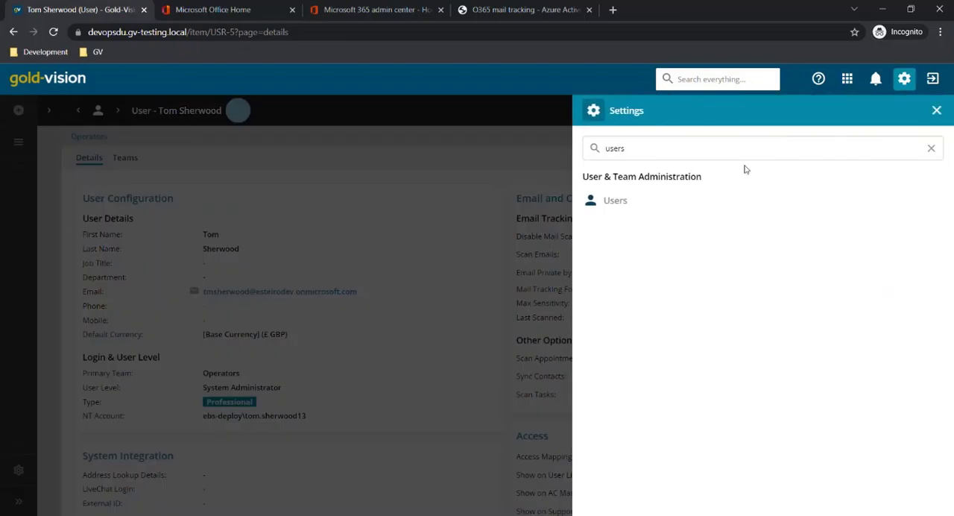
{"action": "left_click", "coordinate": [614, 200]}
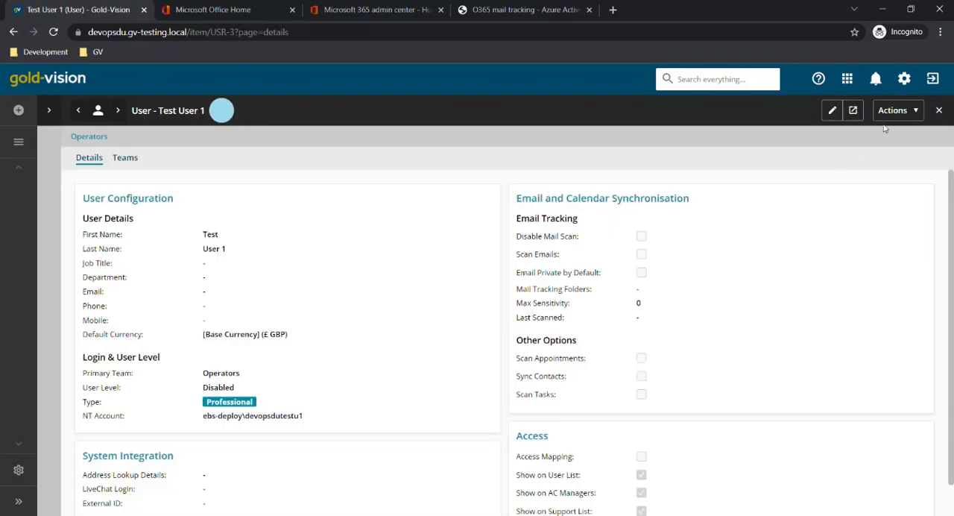
{"action": "left_click", "coordinate": [892, 110]}
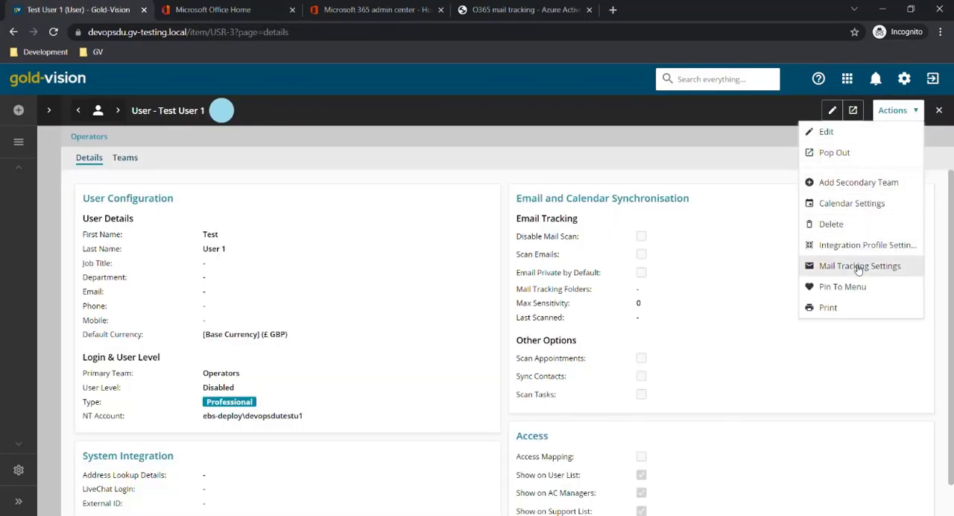
{"action": "left_click", "coordinate": [859, 266]}
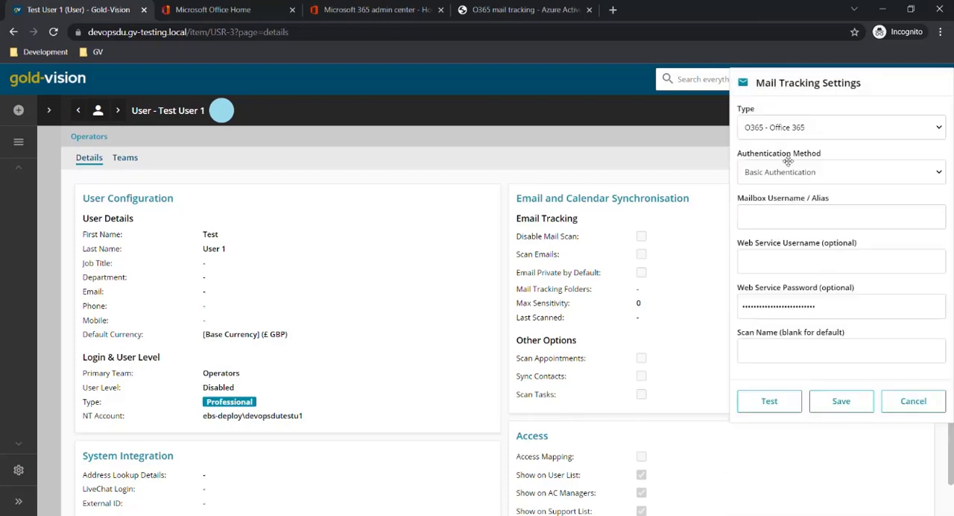
{"action": "left_click", "coordinate": [840, 171]}
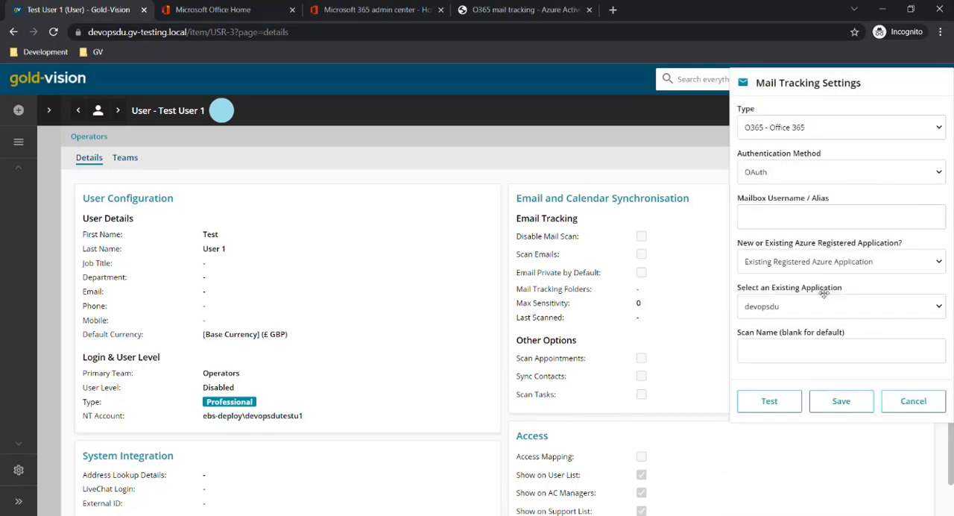
{"action": "mouse_move", "coordinate": [763, 286]}
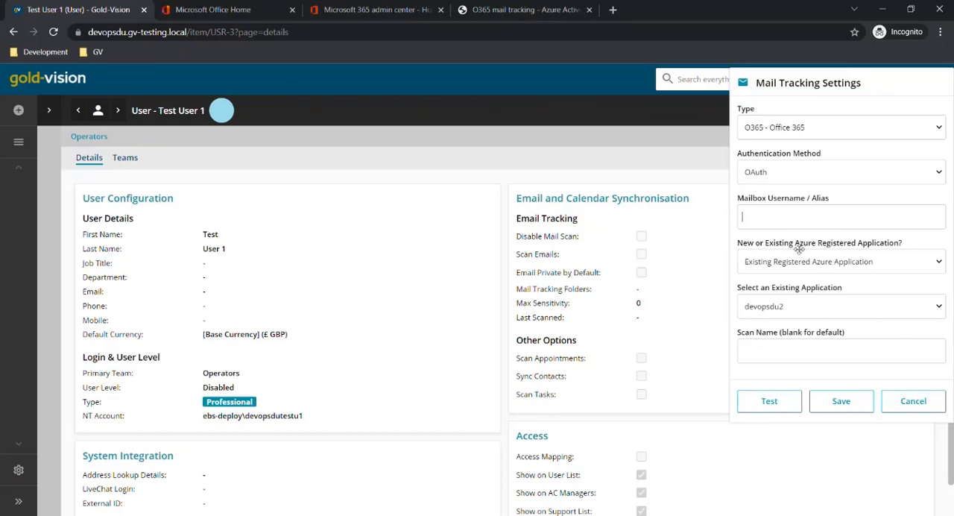
{"action": "mouse_move", "coordinate": [802, 218]}
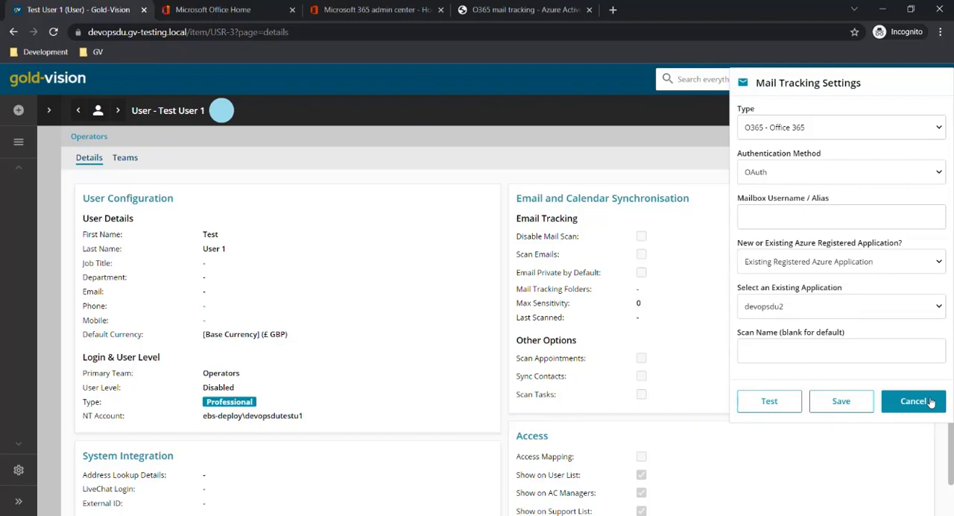
{"action": "left_click", "coordinate": [912, 401]}
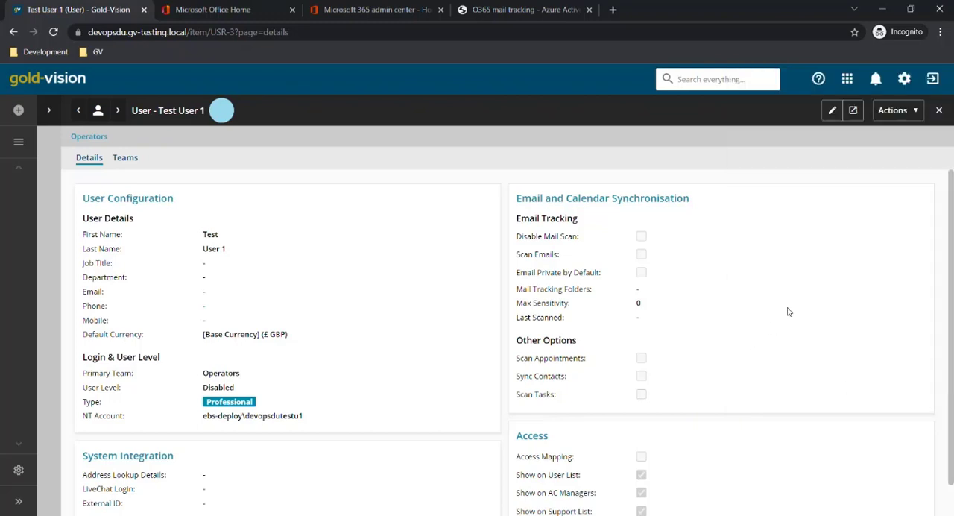
{"action": "mouse_move", "coordinate": [450, 244]}
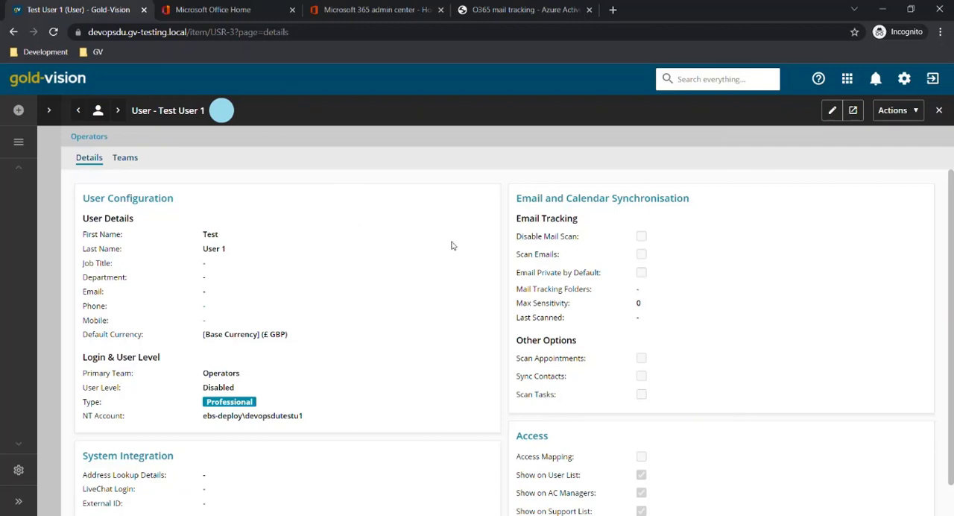
{"action": "mouse_move", "coordinate": [200, 237]}
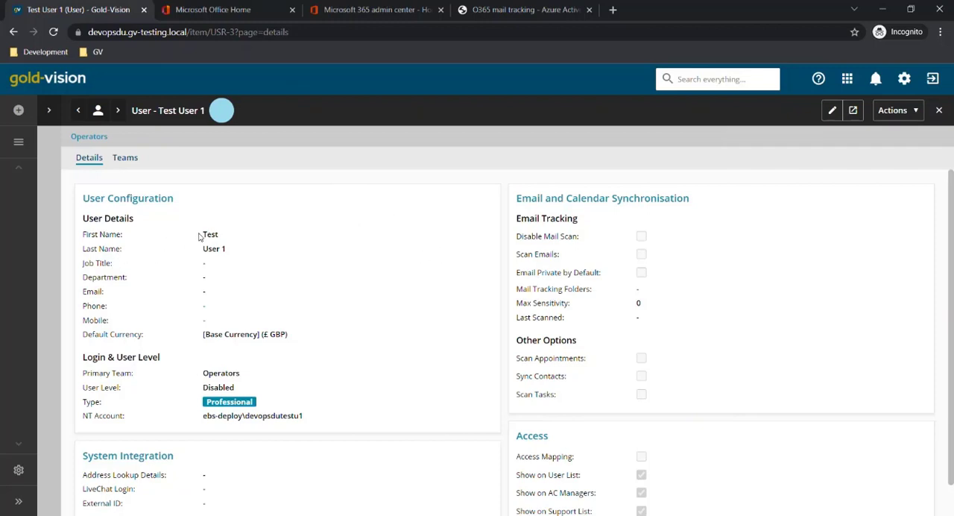